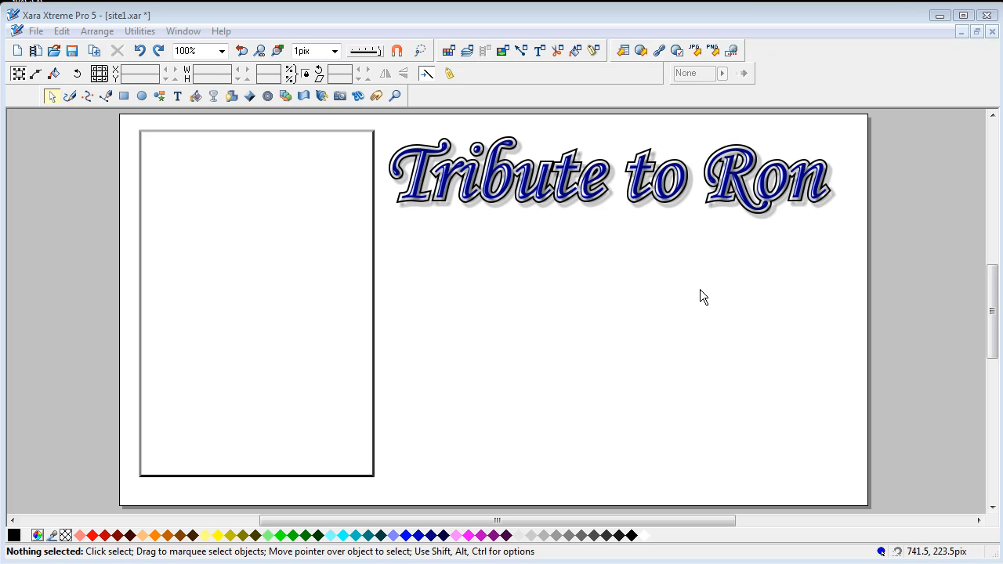
{"action": "mouse_move", "coordinate": [707, 296]}
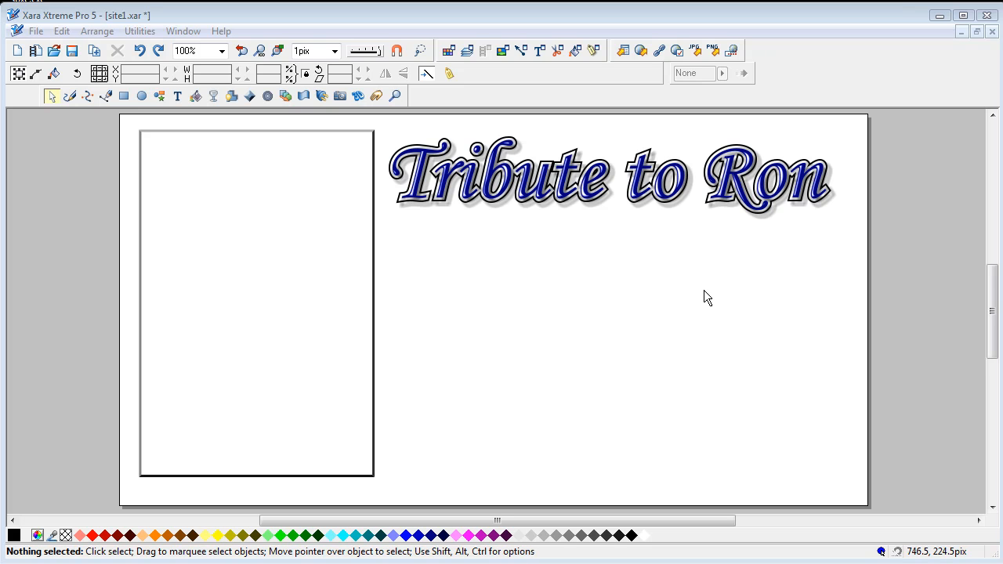
{"action": "mouse_move", "coordinate": [703, 296]}
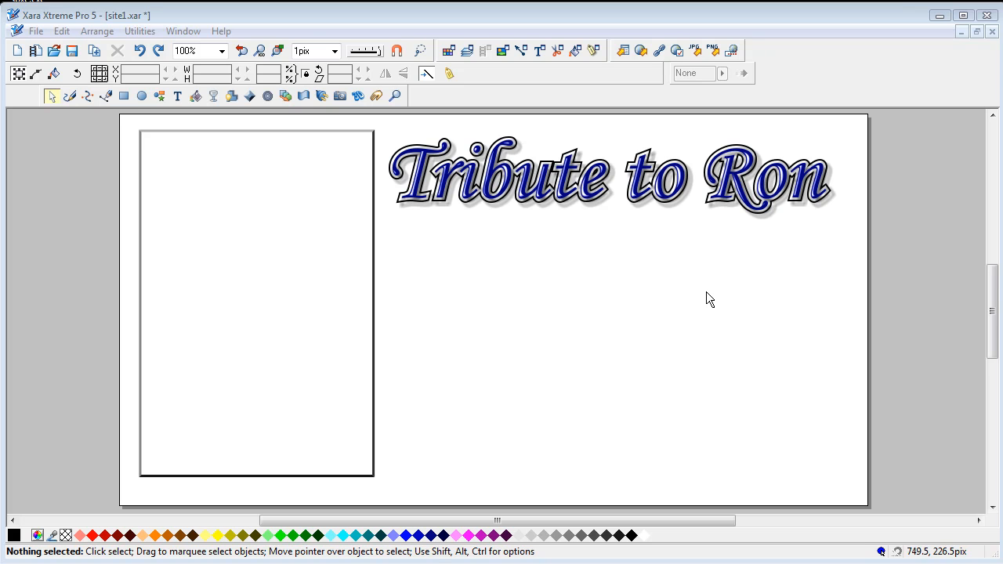
{"action": "mouse_move", "coordinate": [708, 299]}
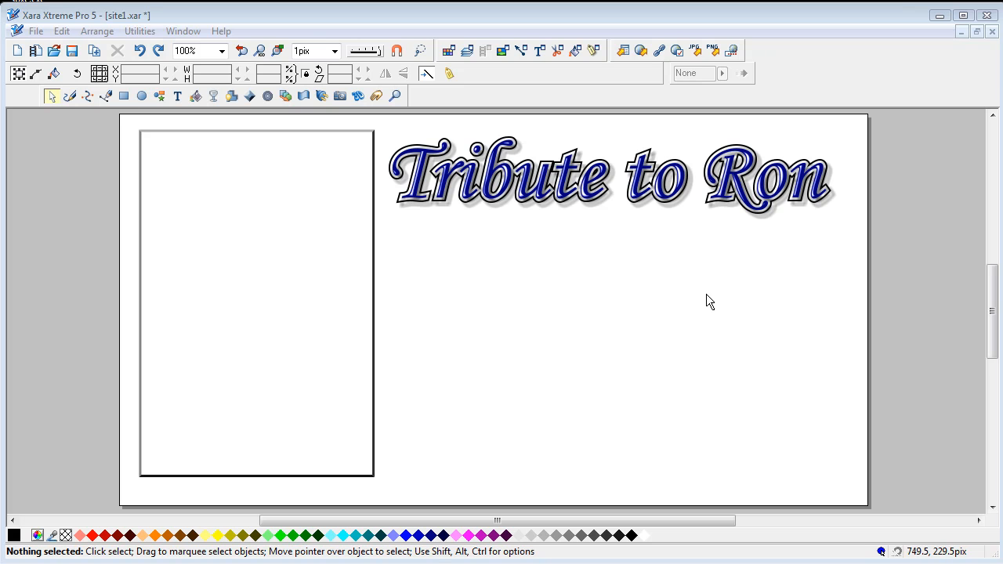
{"action": "mouse_move", "coordinate": [684, 299]}
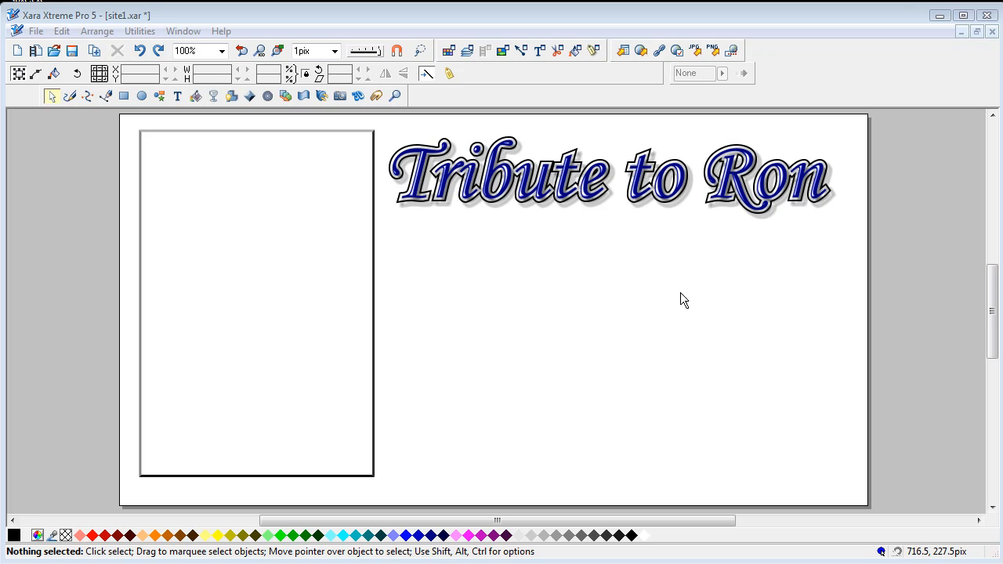
{"action": "mouse_move", "coordinate": [618, 263]}
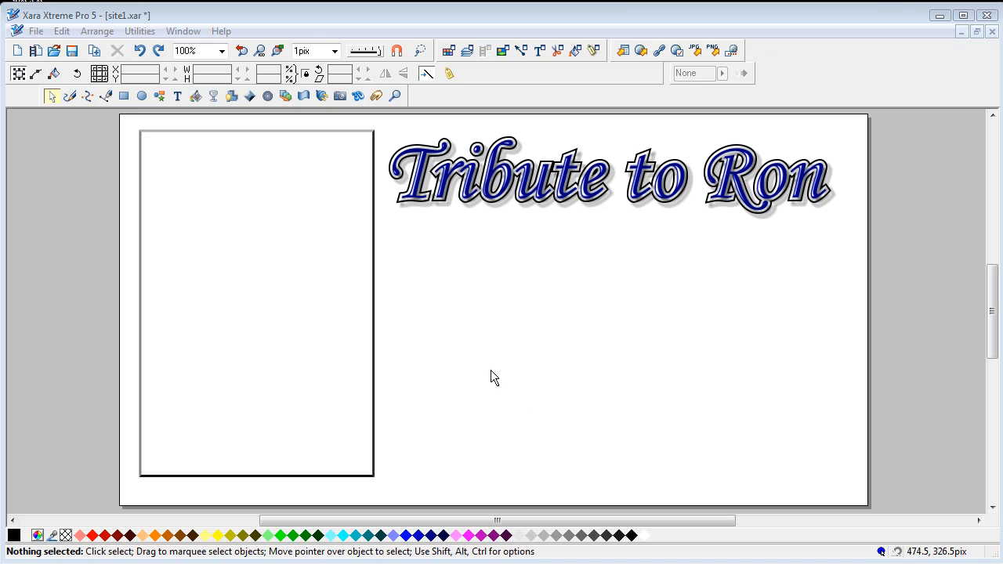
{"action": "mouse_move", "coordinate": [467, 51]}
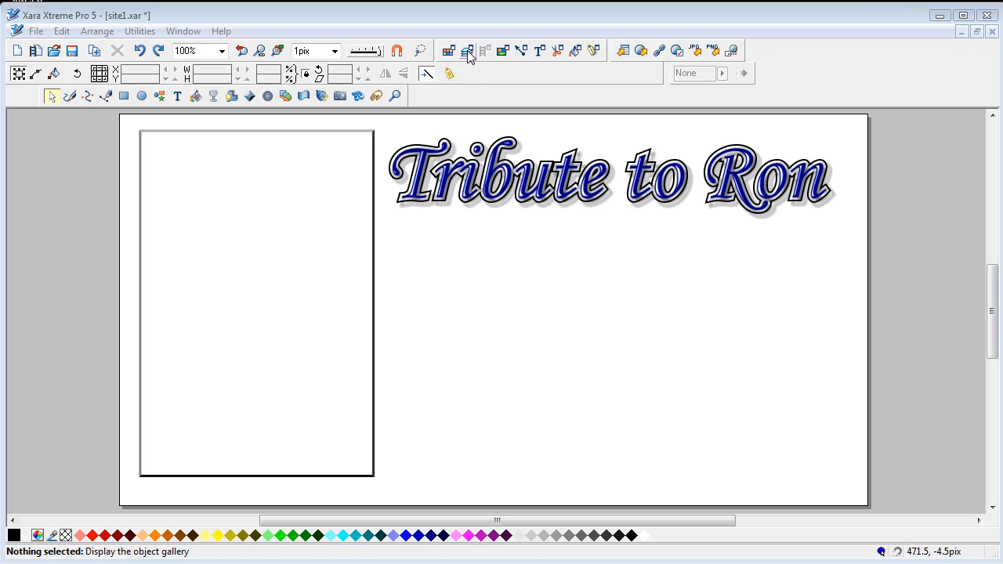
Review the document's layers and stored bitmaps in their galleries before importing.
{"action": "left_click", "coordinate": [468, 50]}
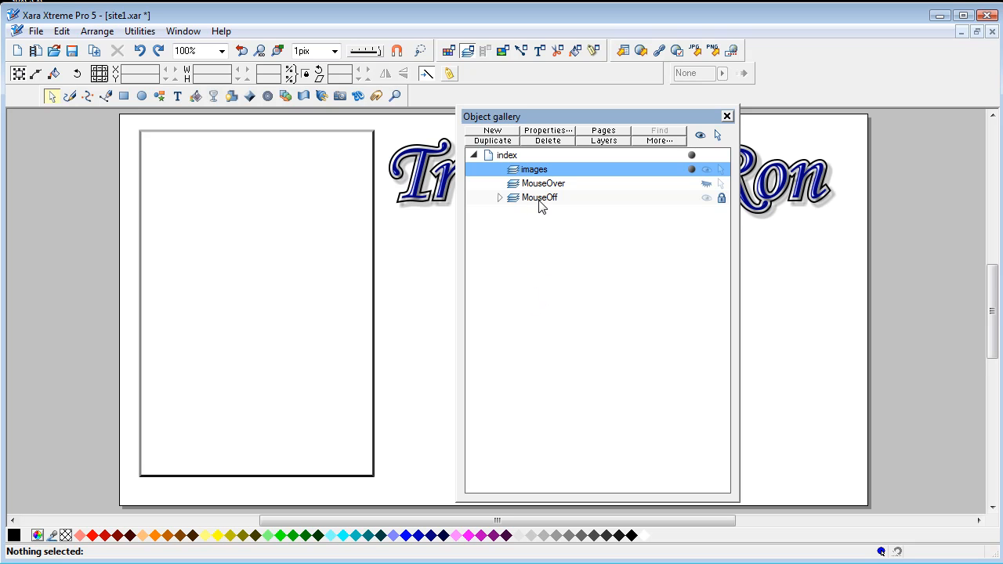
{"action": "mouse_move", "coordinate": [545, 207]}
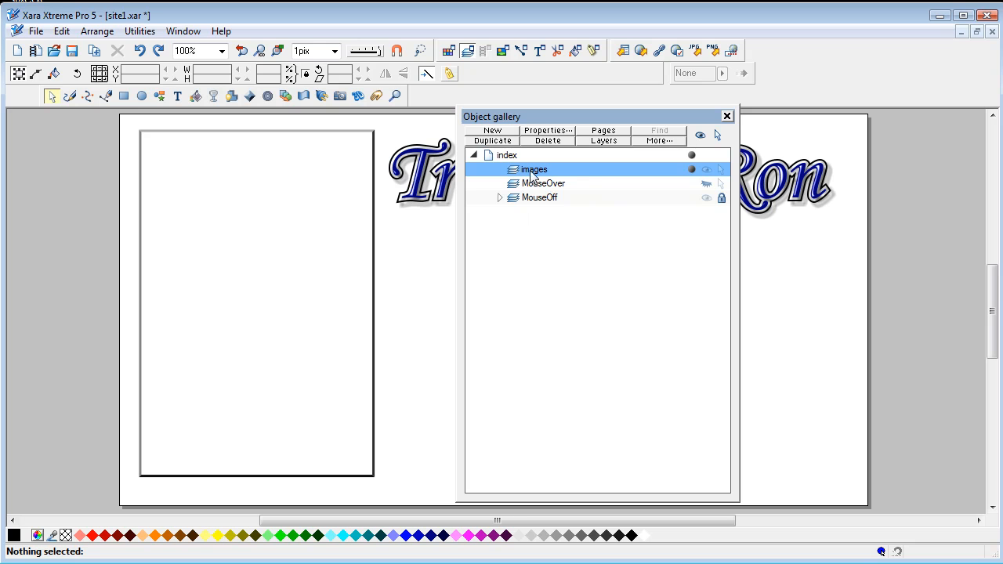
{"action": "mouse_move", "coordinate": [537, 178]}
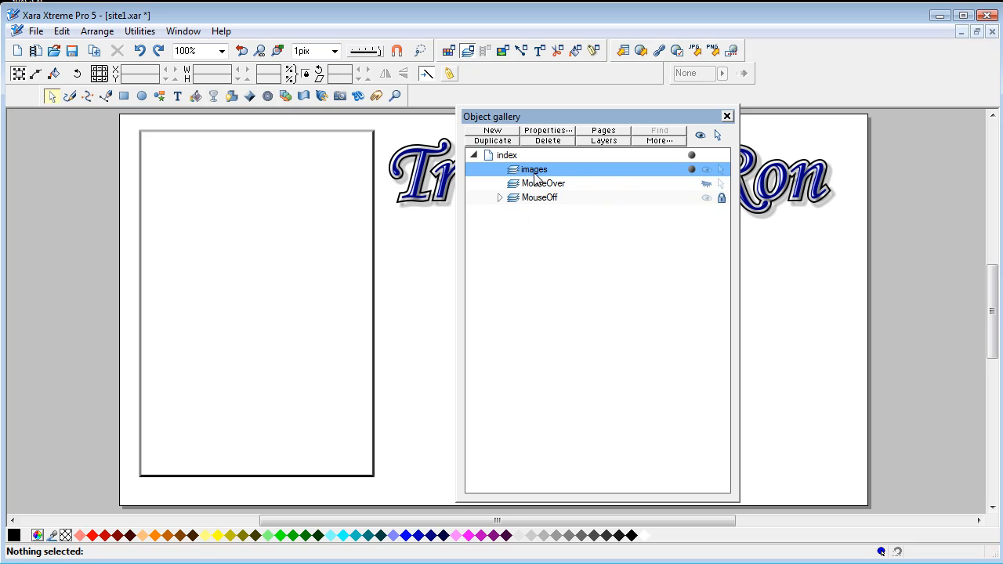
{"action": "mouse_move", "coordinate": [624, 179]}
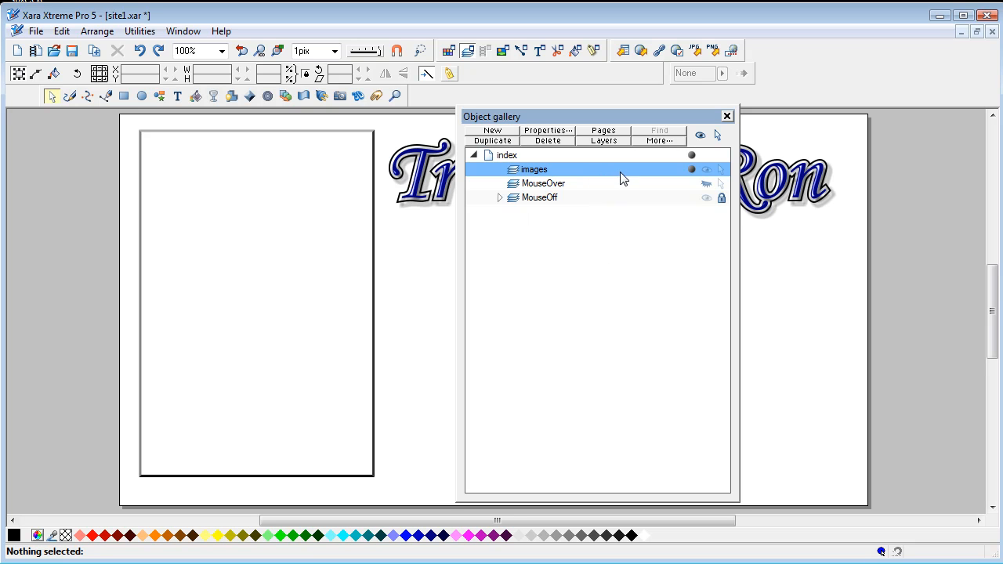
{"action": "mouse_move", "coordinate": [630, 177]}
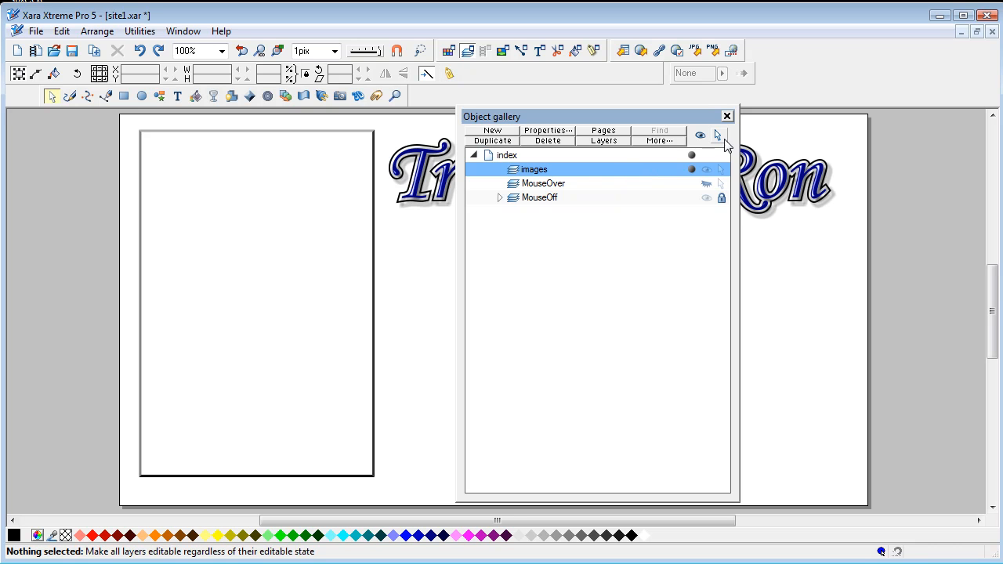
{"action": "left_click", "coordinate": [726, 116]}
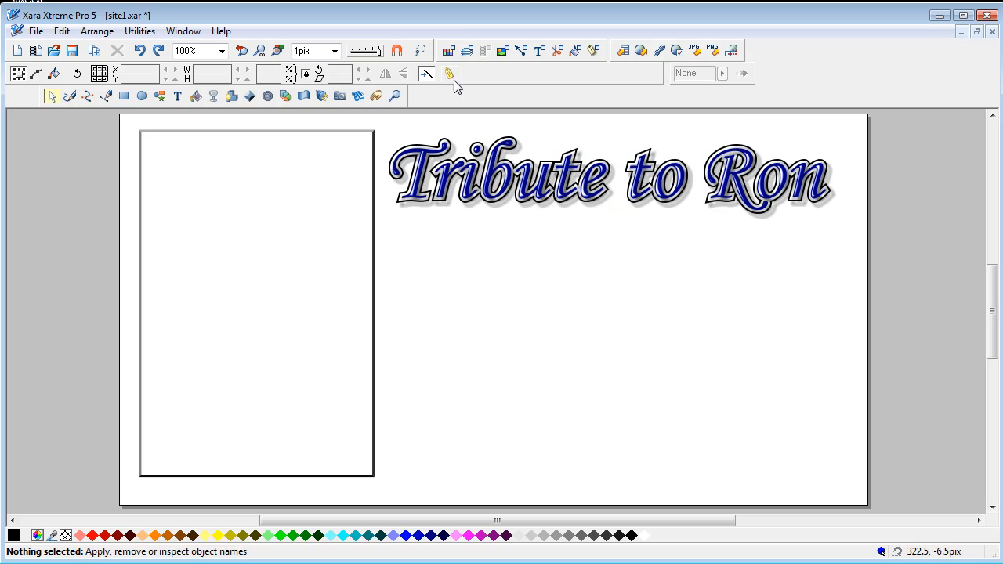
{"action": "mouse_move", "coordinate": [505, 50]}
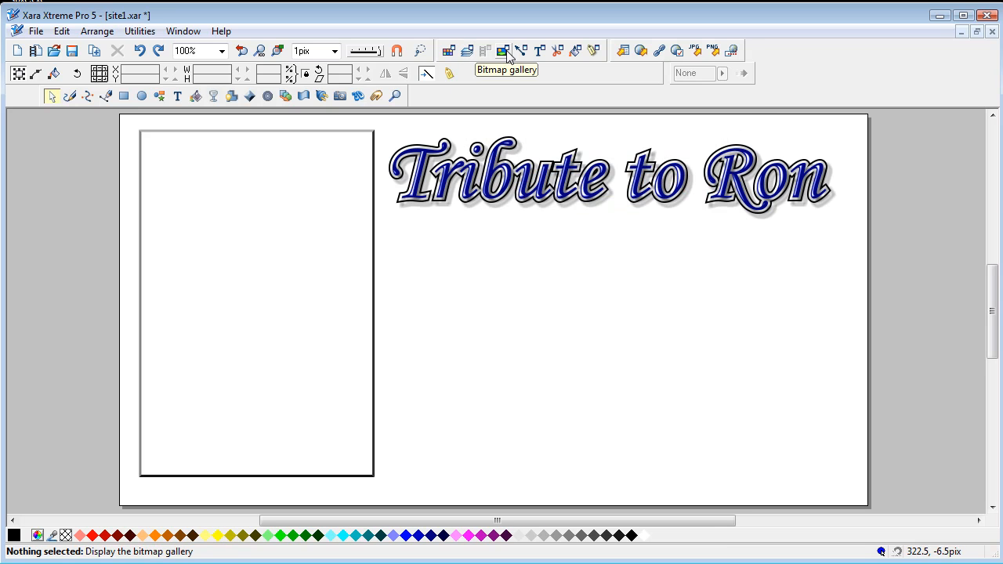
{"action": "left_click", "coordinate": [502, 51]}
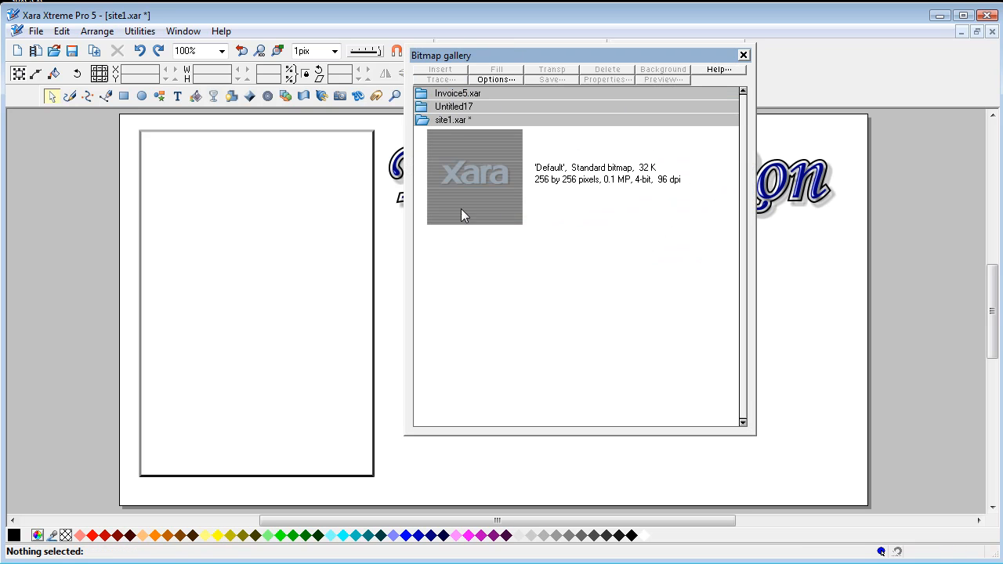
{"action": "left_click", "coordinate": [743, 54]}
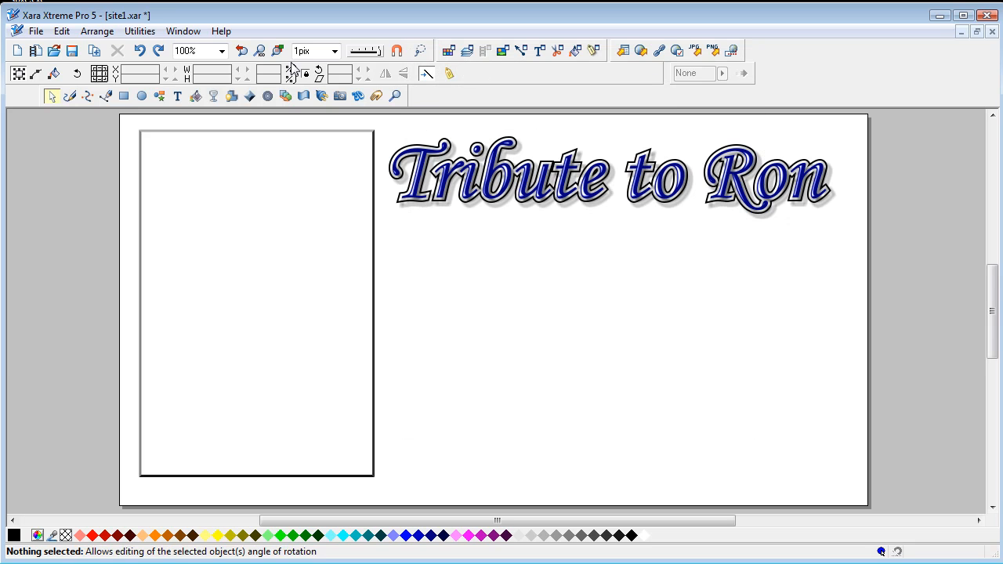
Import ron_8by12.png from original_images onto the images layer and select it.
{"action": "left_click", "coordinate": [35, 31]}
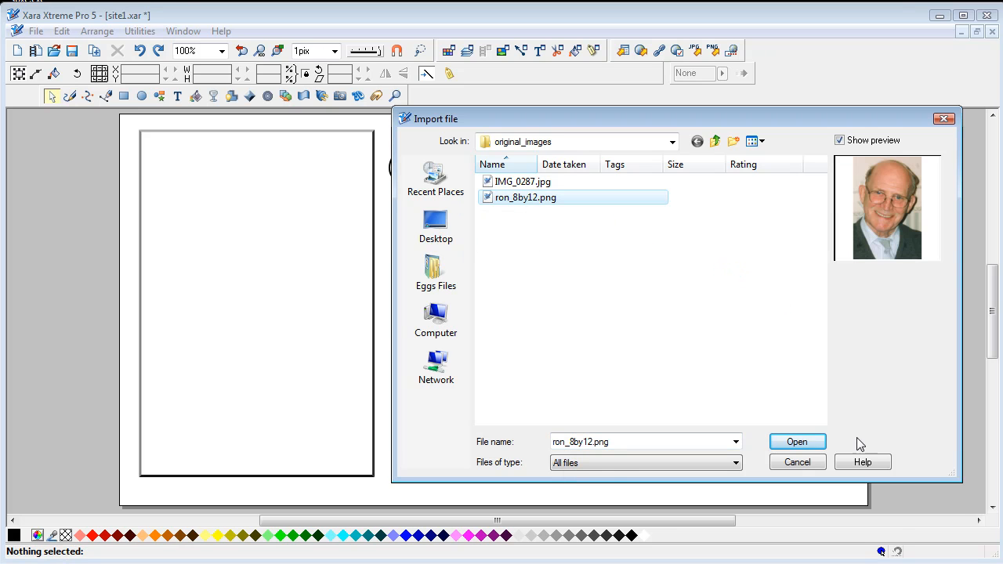
{"action": "left_click", "coordinate": [796, 442]}
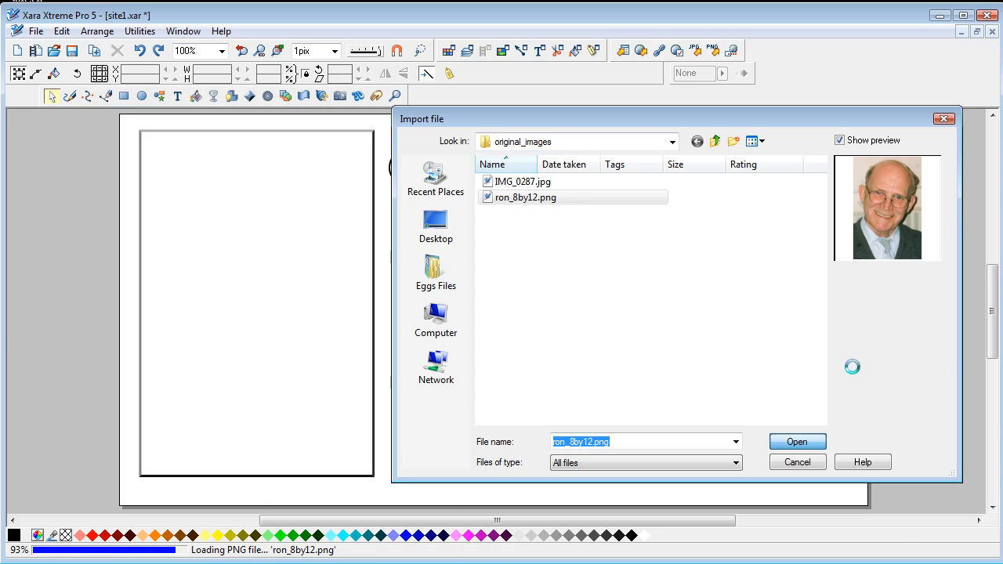
{"action": "left_click", "coordinate": [796, 442]}
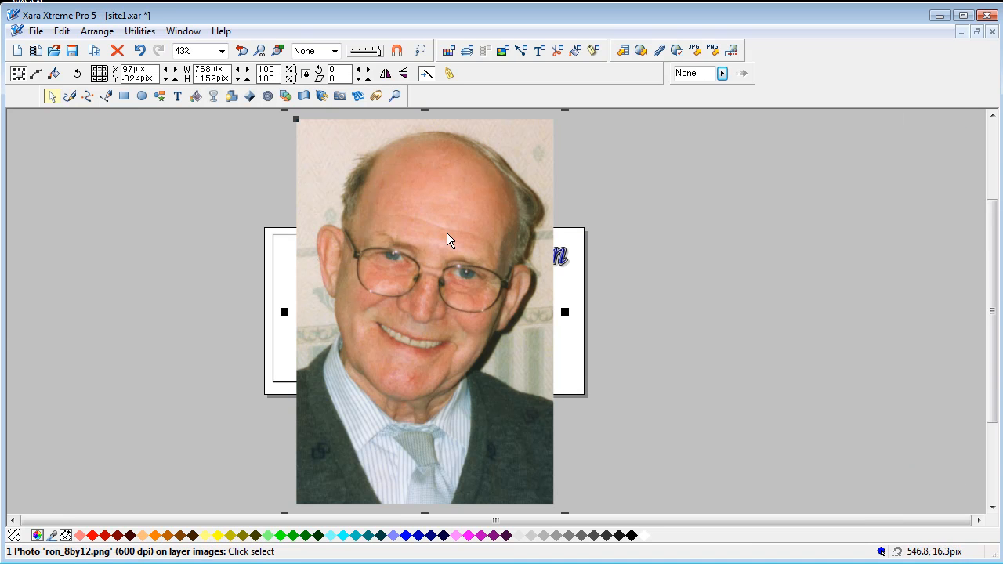
Shrink Ron's photo and move it to the top-left corner of the empty frame at actual size.
{"action": "left_click_drag", "start_coordinate": [423, 312], "coordinate": [696, 312]}
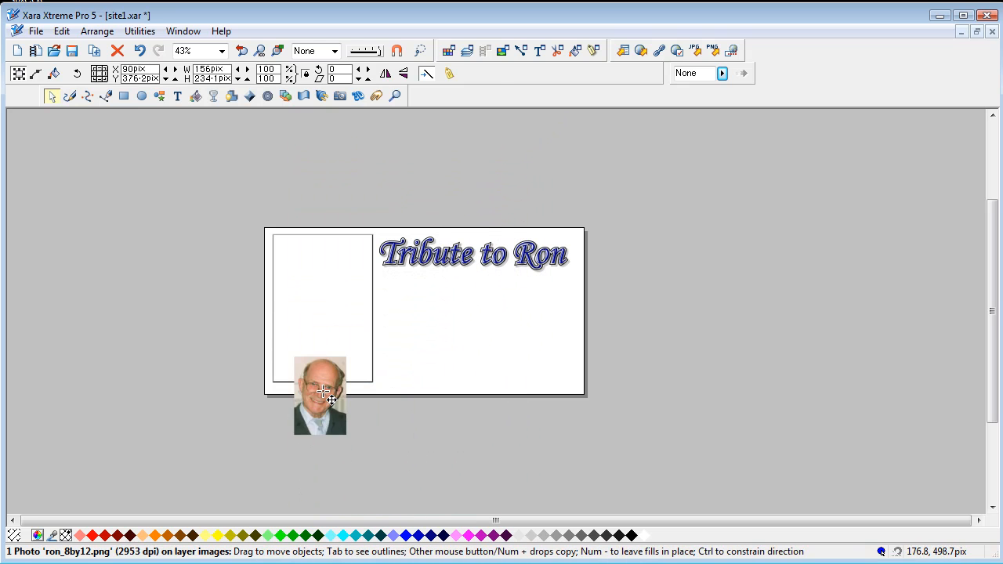
{"action": "left_click_drag", "start_coordinate": [320, 398], "coordinate": [315, 292]}
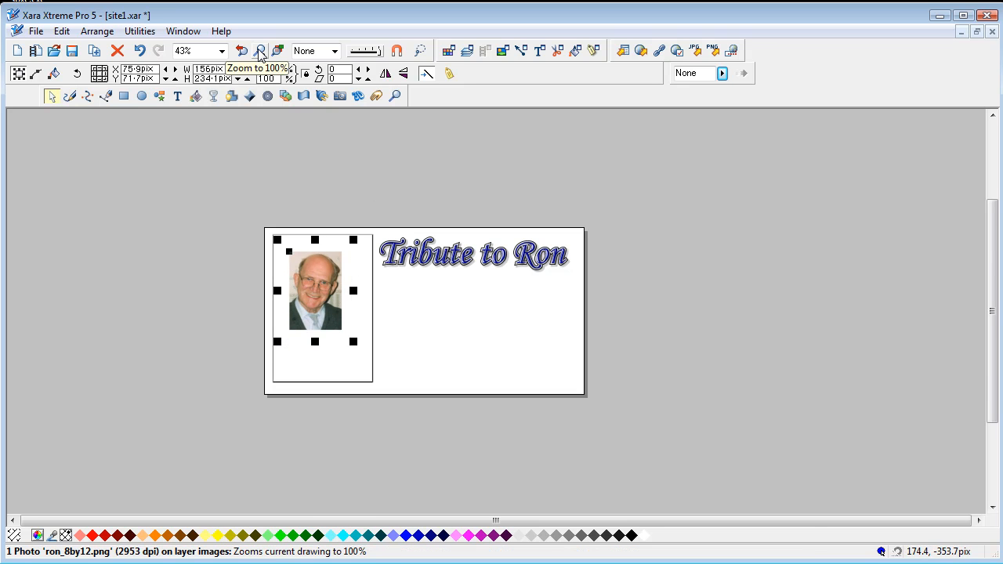
{"action": "left_click", "coordinate": [261, 50]}
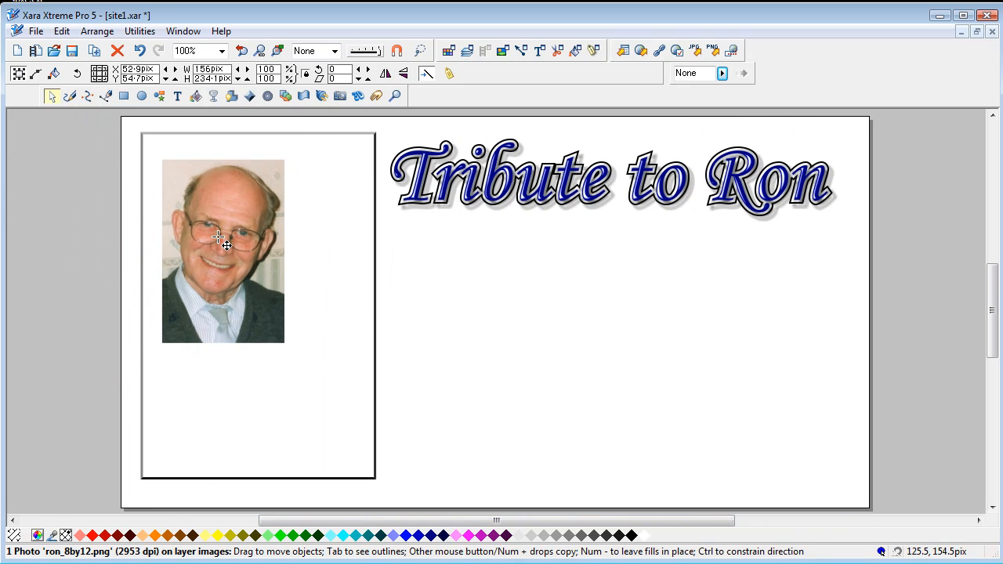
{"action": "left_click_drag", "start_coordinate": [222, 251], "coordinate": [209, 229]}
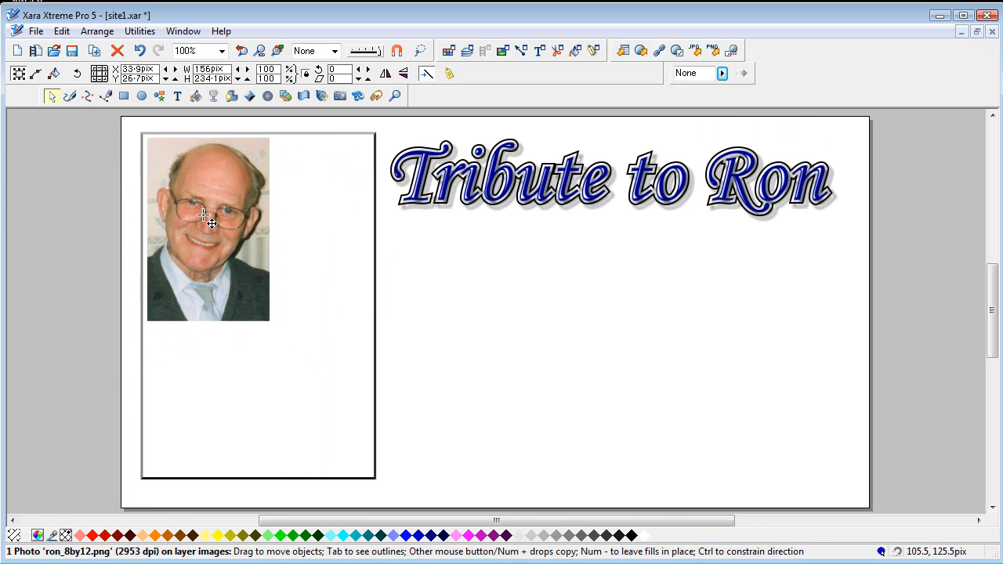
Enlarge Ron's photo by its corner handle until it fills the whole bordered frame.
{"action": "left_click", "coordinate": [207, 228]}
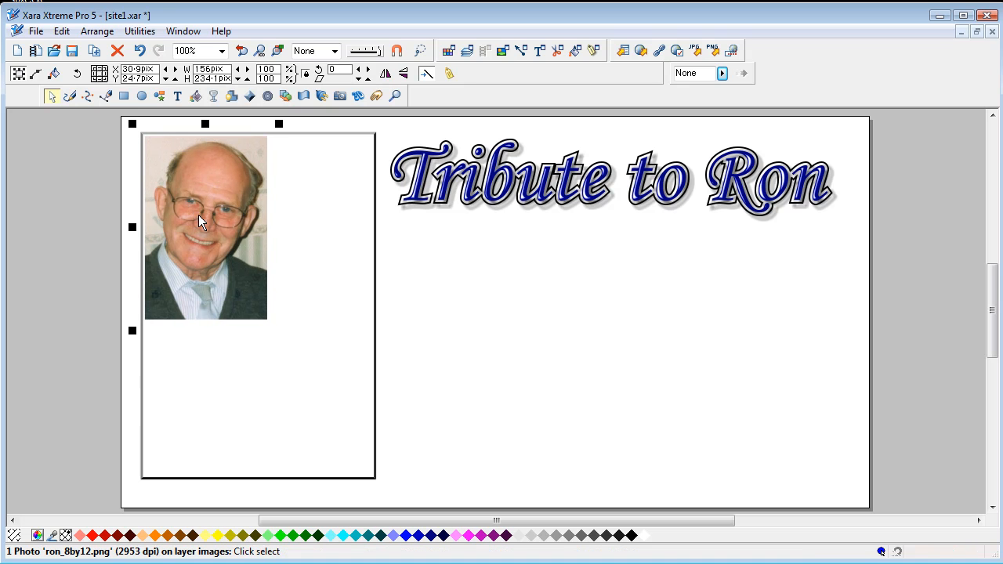
{"action": "left_click_drag", "start_coordinate": [267, 322], "coordinate": [327, 385]}
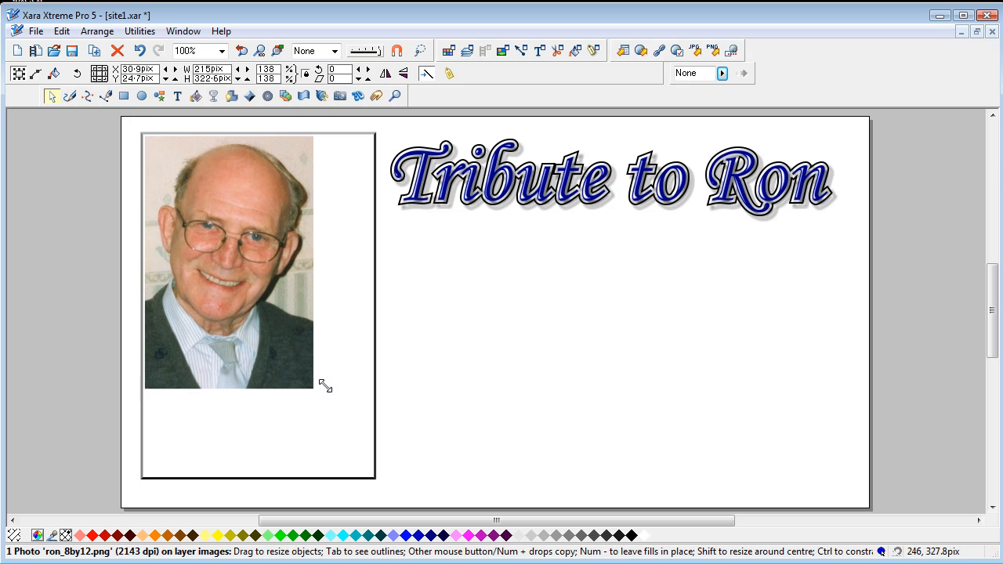
{"action": "left_click_drag", "start_coordinate": [314, 386], "coordinate": [383, 449]}
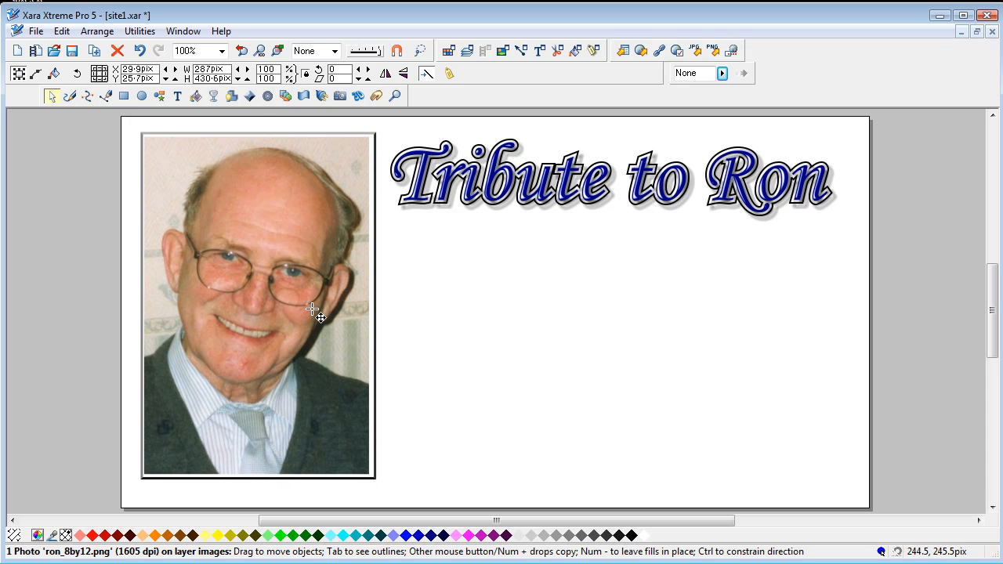
{"action": "left_click", "coordinate": [314, 312]}
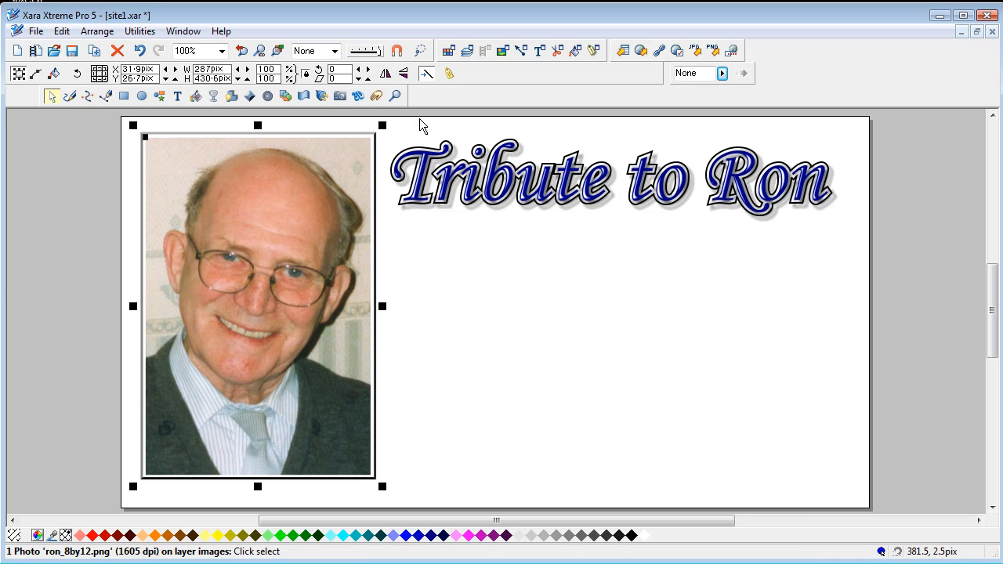
{"action": "mouse_move", "coordinate": [468, 50]}
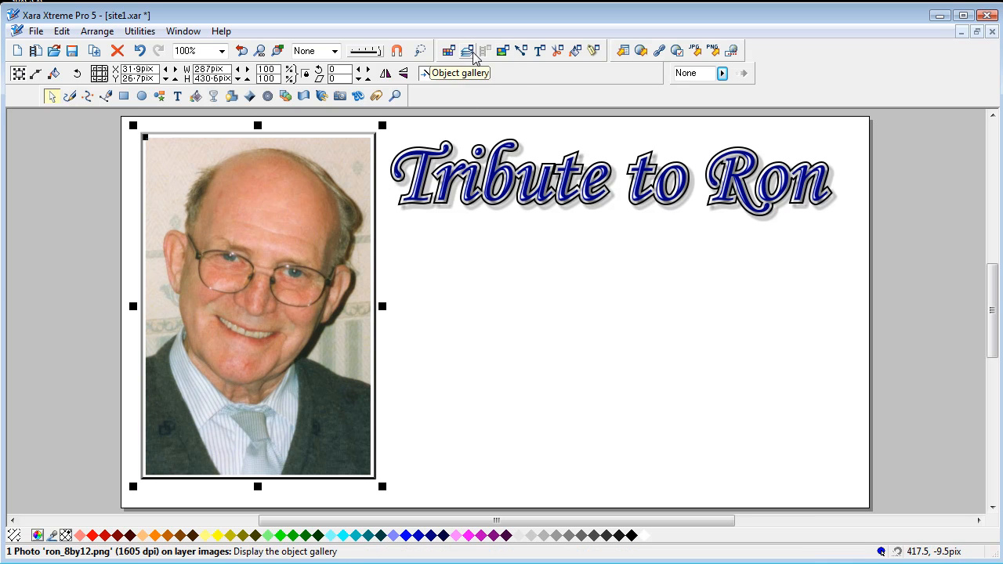
{"action": "left_click", "coordinate": [467, 50]}
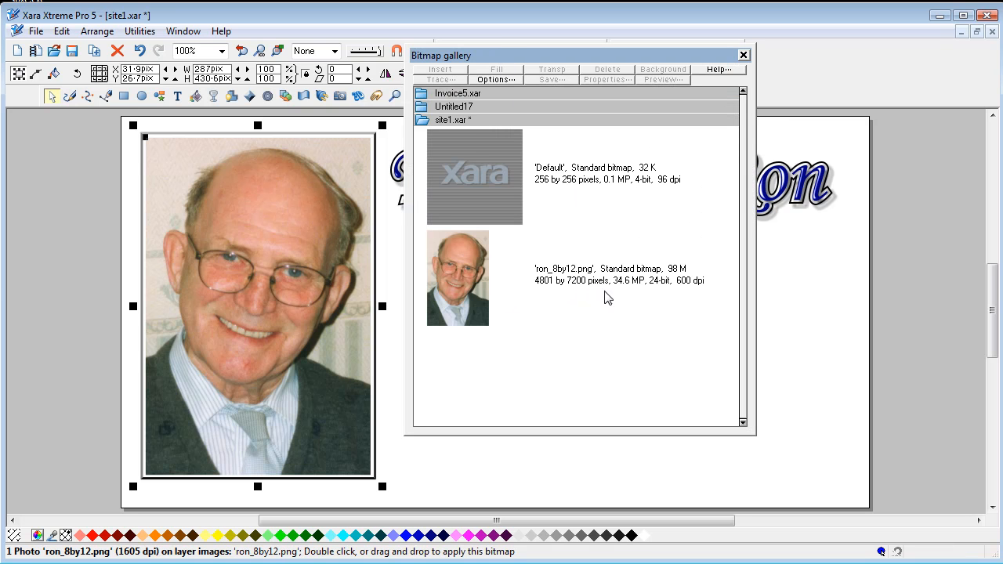
{"action": "mouse_move", "coordinate": [636, 295]}
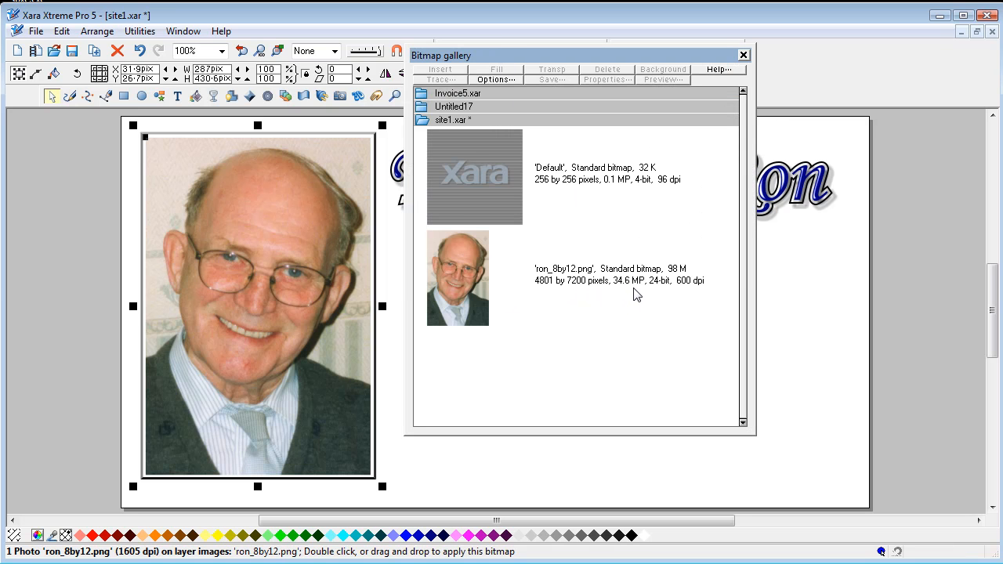
{"action": "mouse_move", "coordinate": [642, 294]}
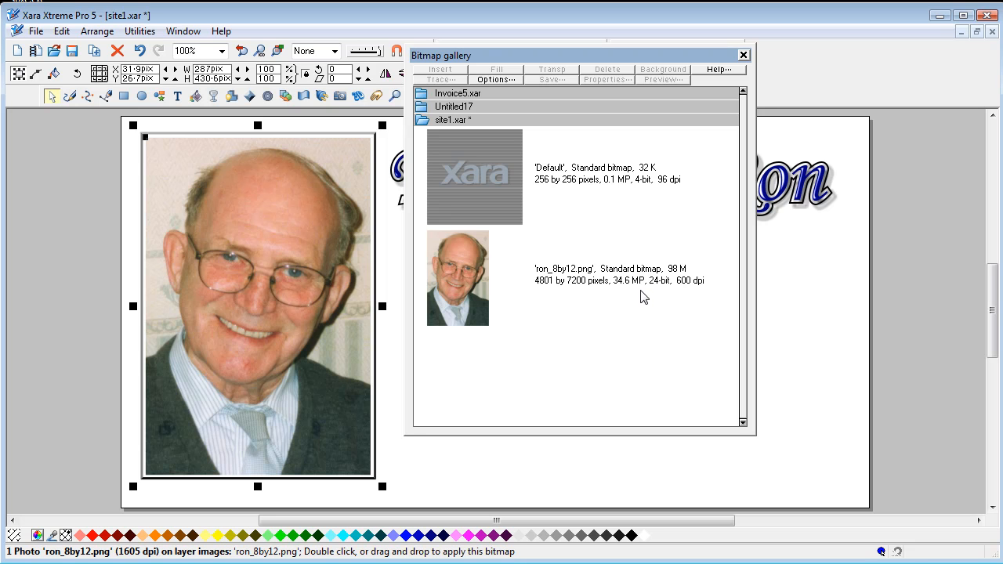
{"action": "mouse_move", "coordinate": [577, 305]}
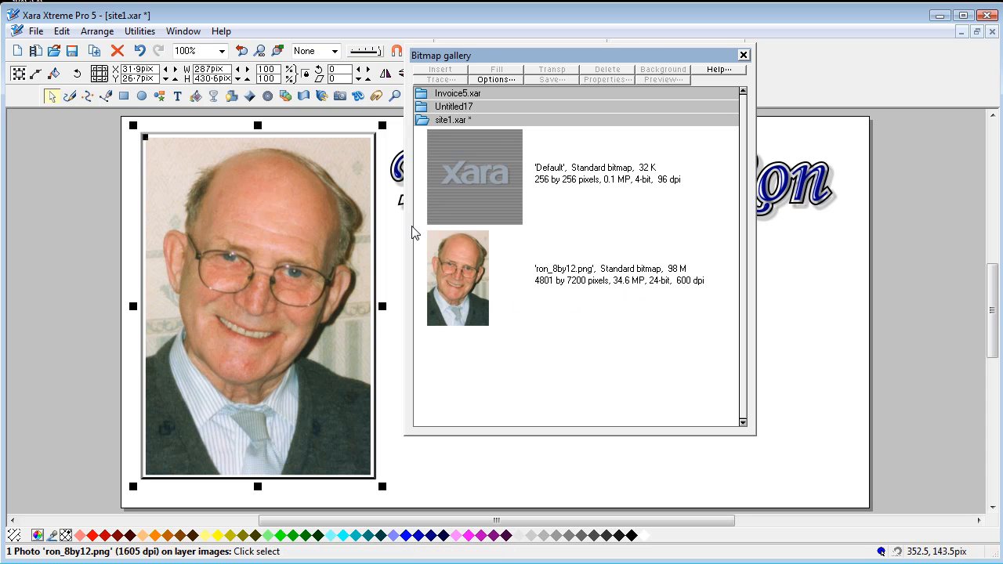
{"action": "left_click", "coordinate": [743, 55]}
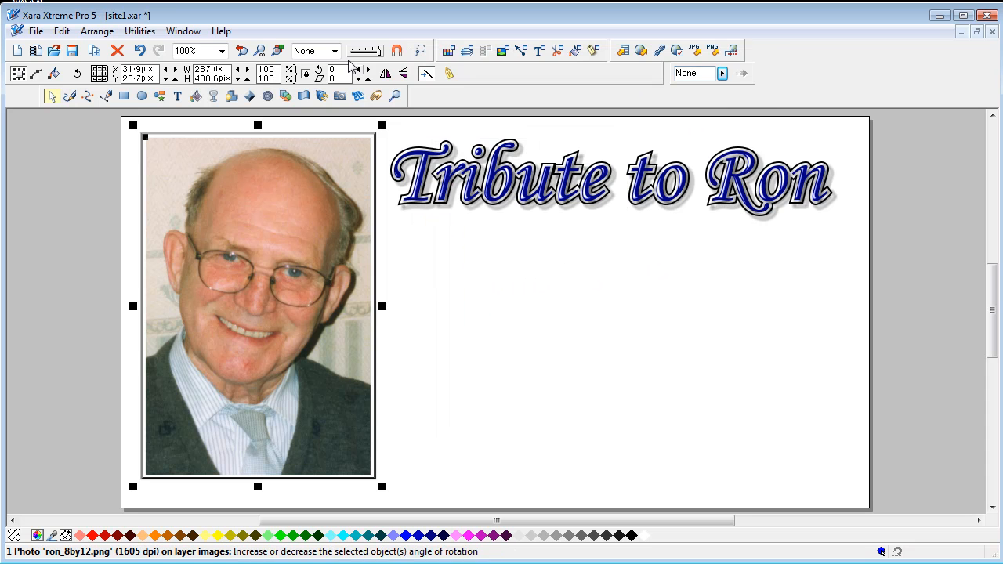
Import IMG_0287.jpg chicken photo, place it on the page and enlarge it beneath the title.
{"action": "left_click", "coordinate": [34, 31]}
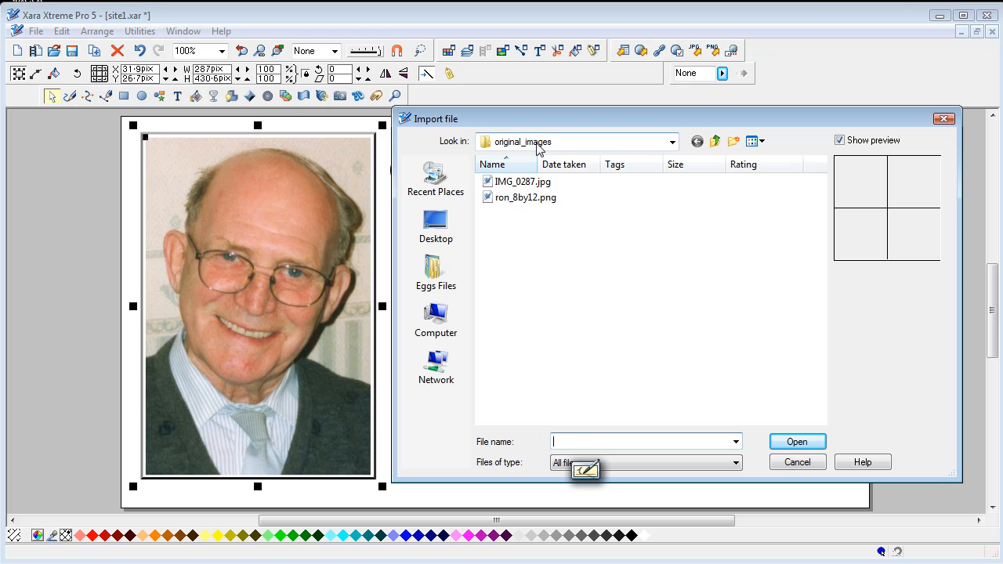
{"action": "left_click", "coordinate": [526, 198]}
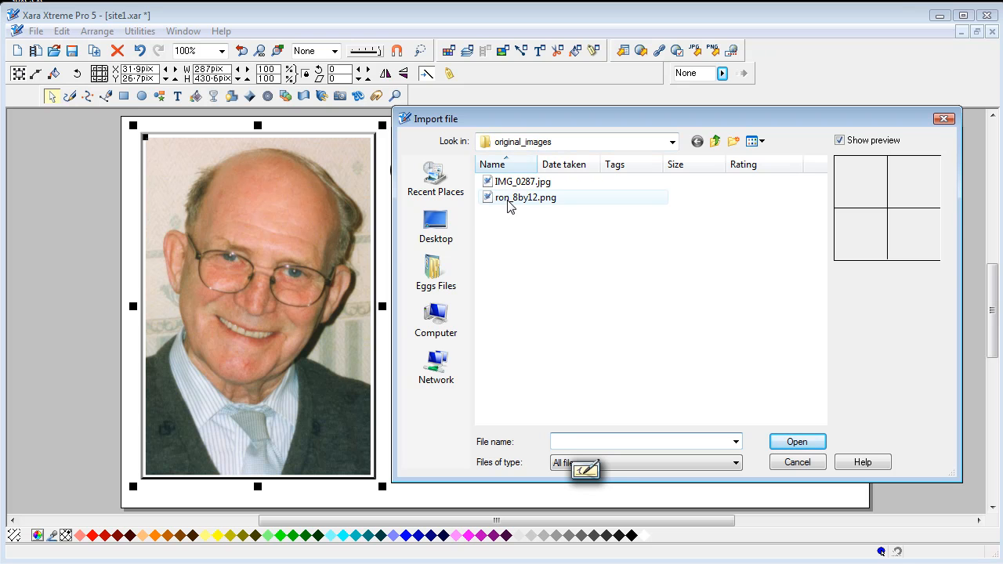
{"action": "mouse_move", "coordinate": [525, 197]}
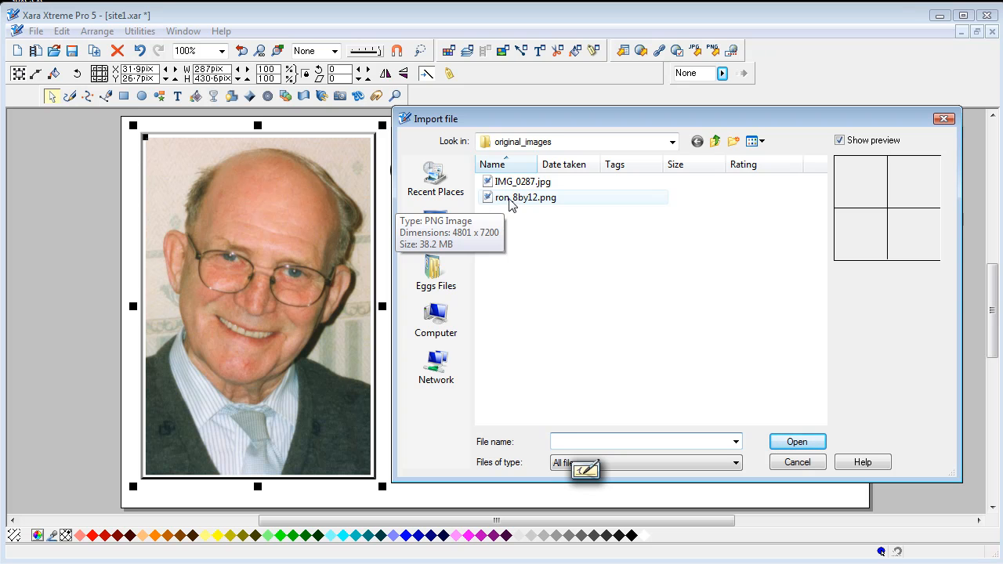
{"action": "double_click", "coordinate": [523, 181]}
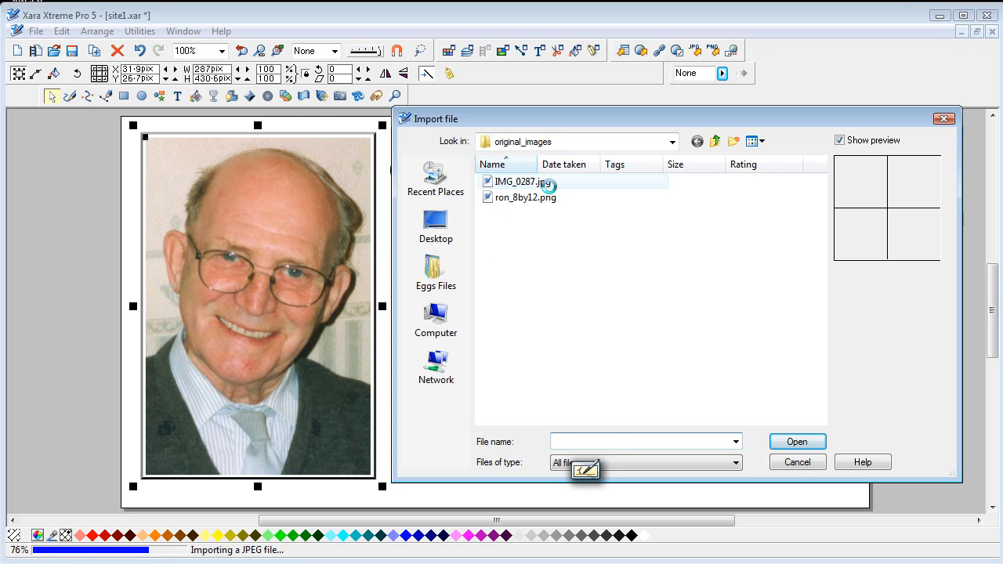
{"action": "left_click", "coordinate": [796, 442]}
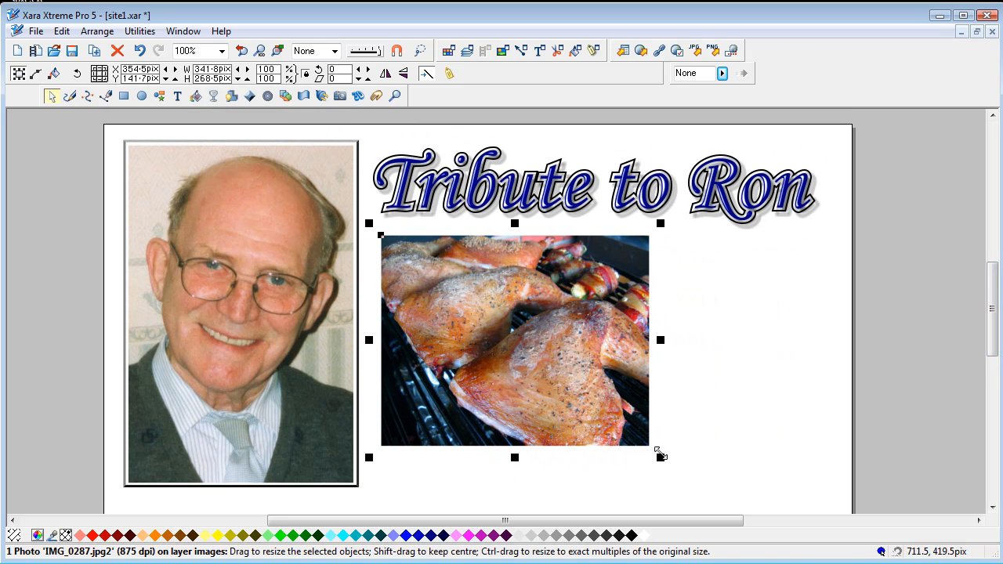
{"action": "left_click_drag", "start_coordinate": [662, 458], "coordinate": [745, 483]}
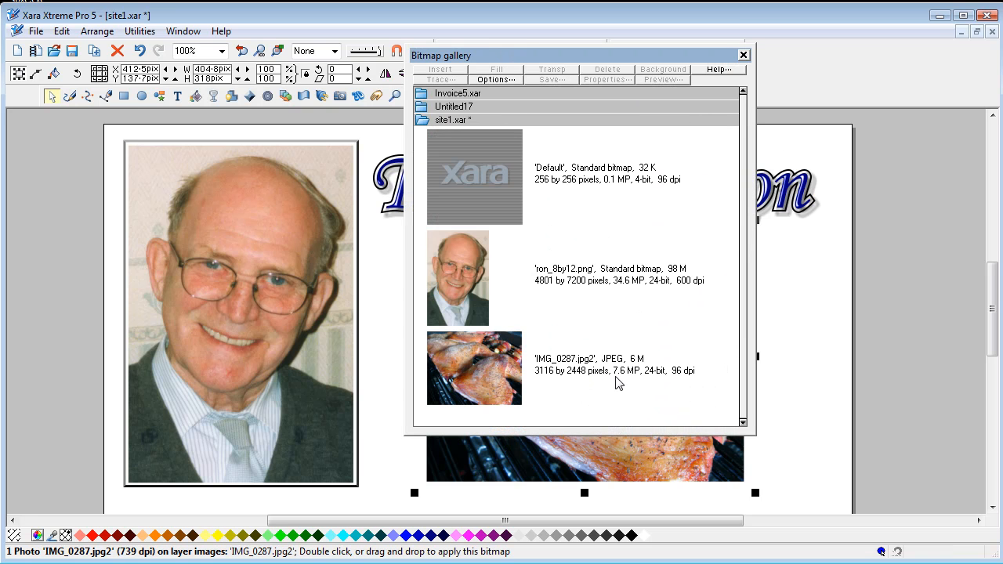
{"action": "mouse_move", "coordinate": [645, 339]}
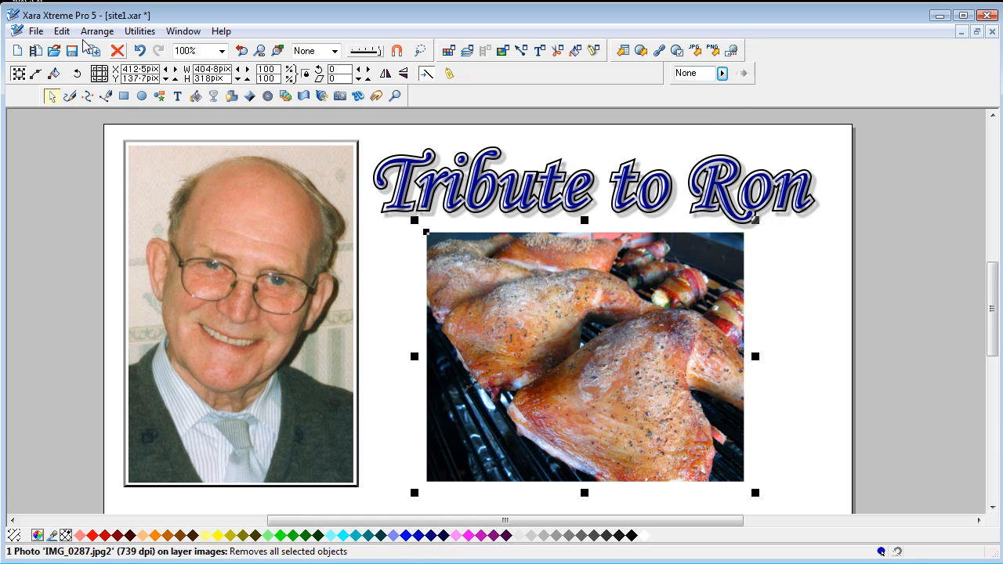
Browse the File menu for the command to save the document.
{"action": "left_click", "coordinate": [34, 31]}
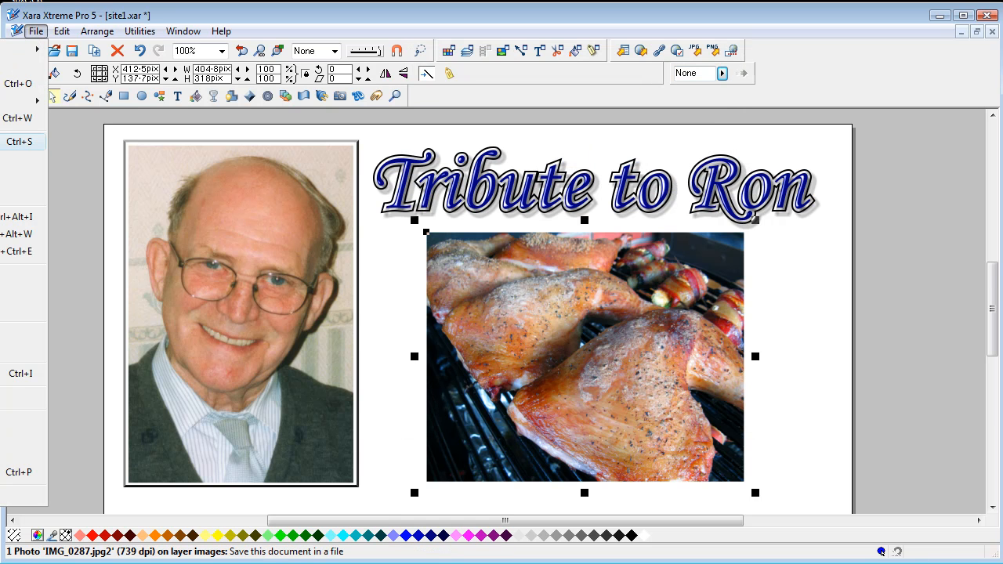
{"action": "left_click", "coordinate": [61, 31]}
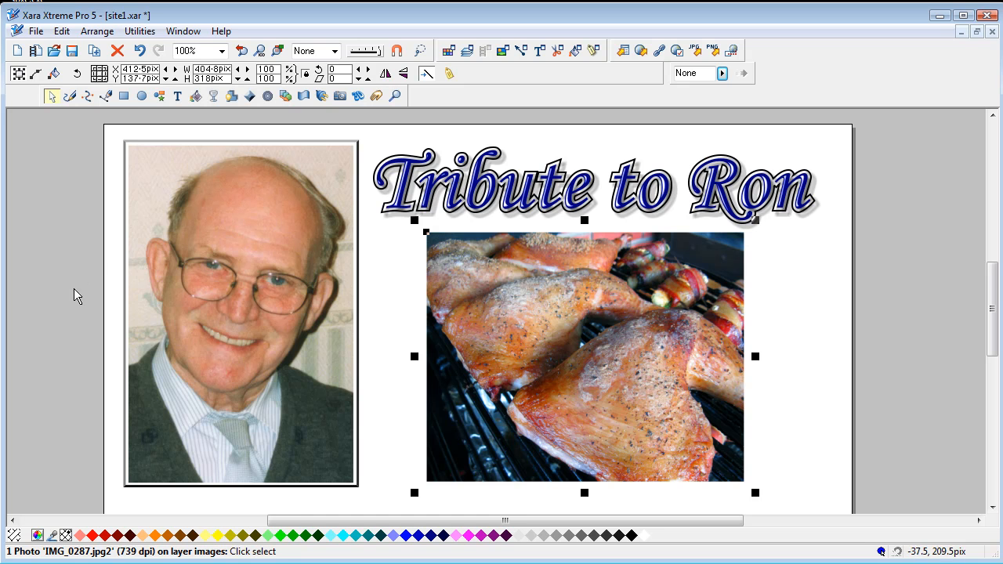
{"action": "mouse_move", "coordinate": [141, 196]}
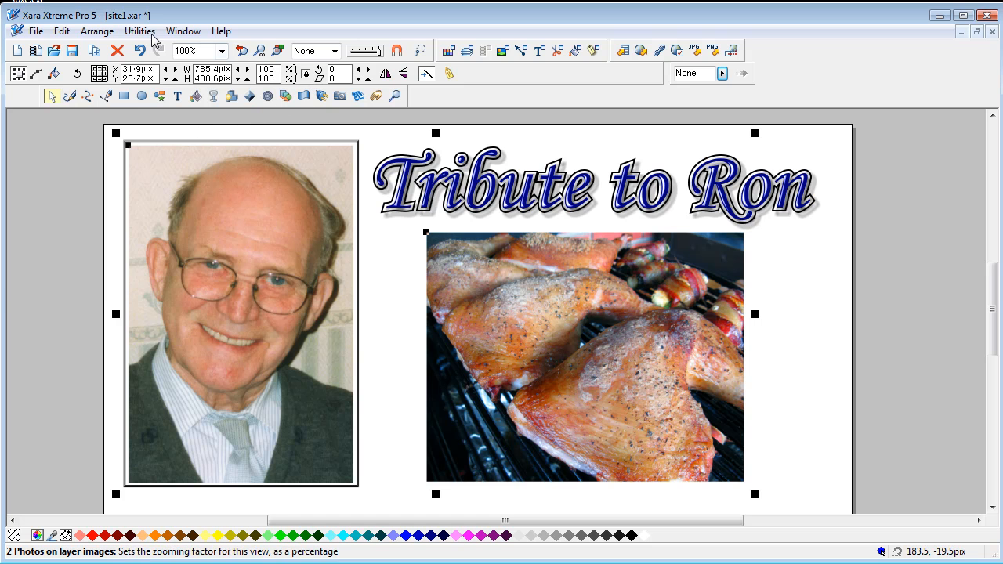
Optimise Ron's photo as a true-colour PNG bitmap and apply it, closing the optimiser.
{"action": "left_click", "coordinate": [138, 31]}
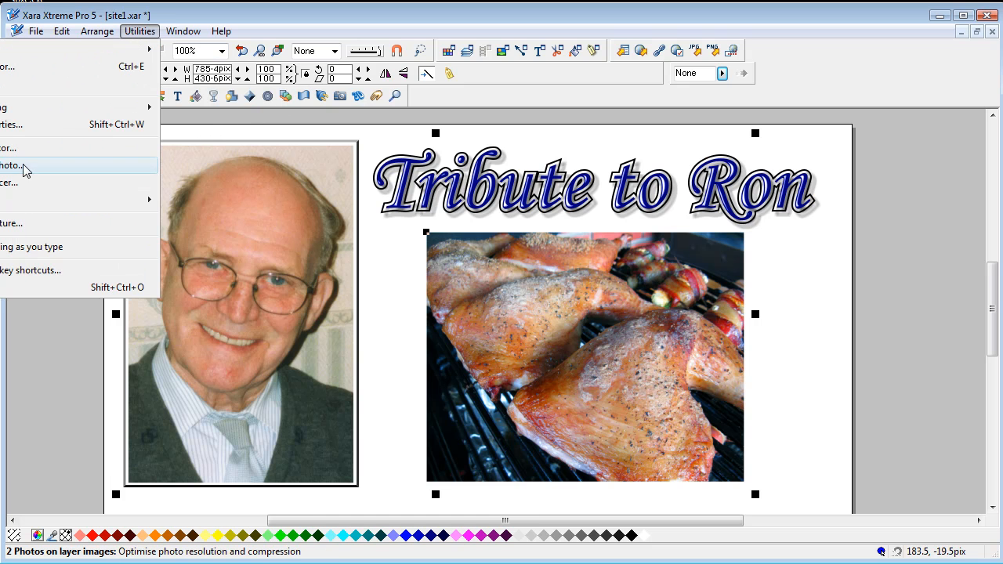
{"action": "mouse_move", "coordinate": [33, 175]}
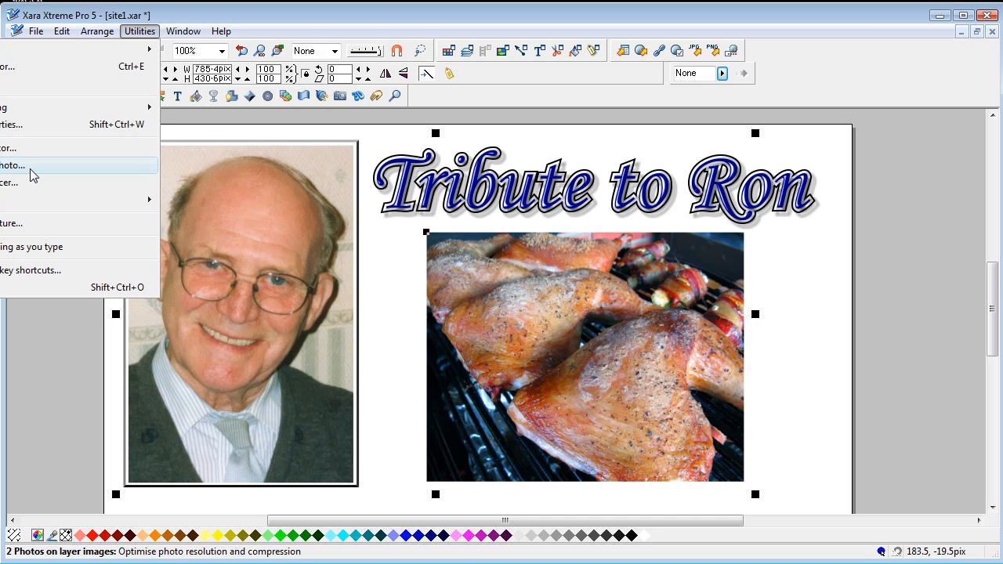
{"action": "left_click", "coordinate": [13, 164]}
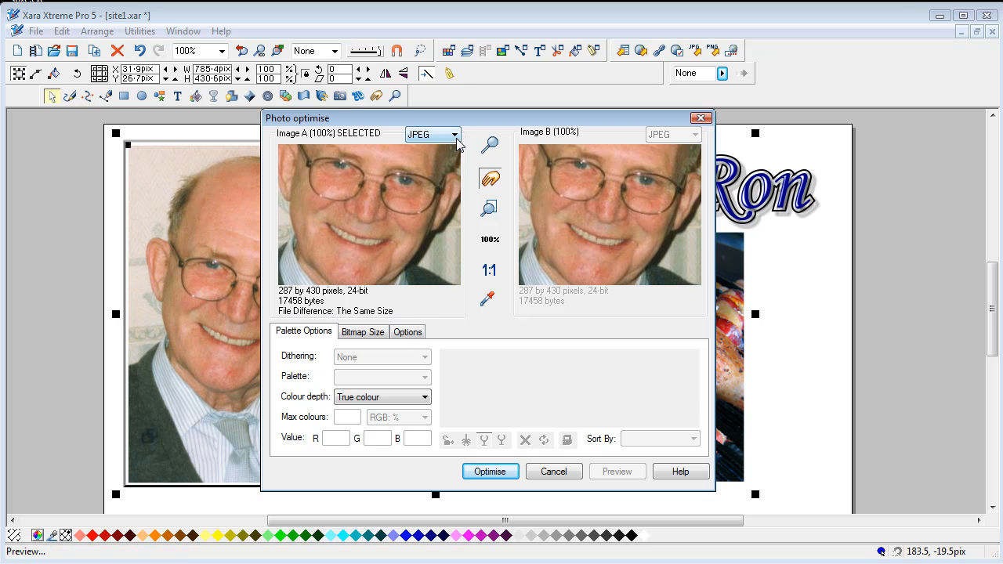
{"action": "left_click", "coordinate": [455, 135]}
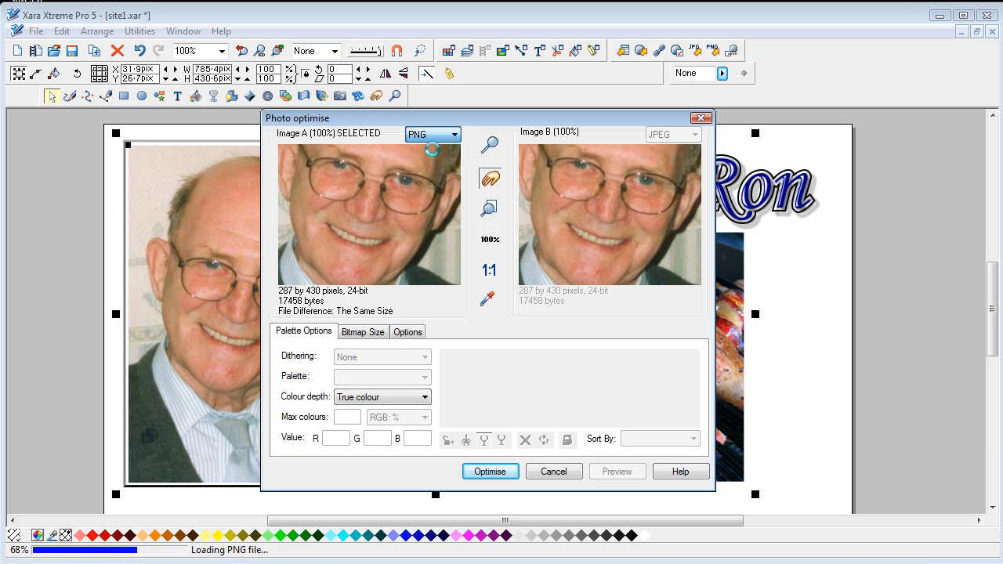
{"action": "left_click", "coordinate": [433, 135]}
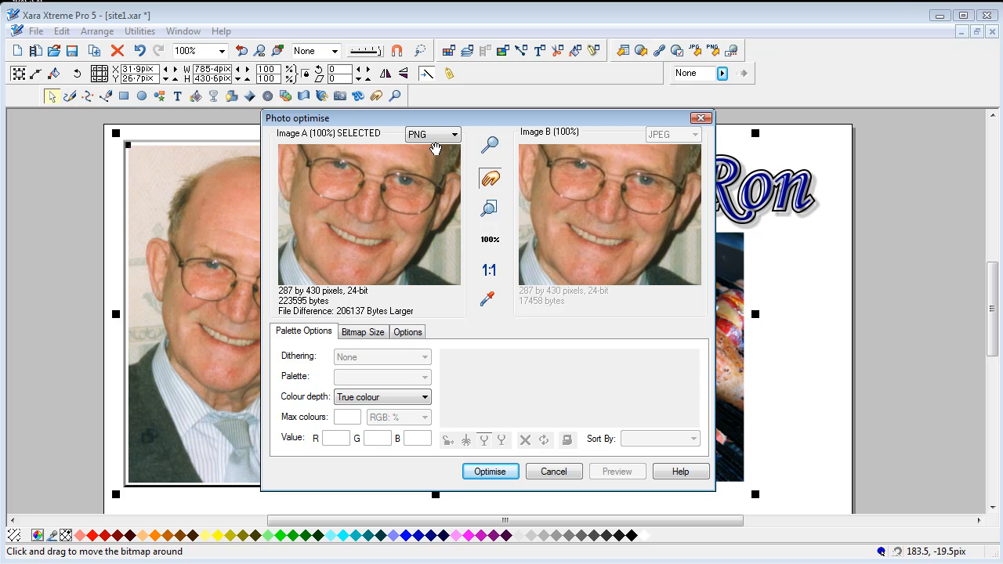
{"action": "mouse_move", "coordinate": [436, 149]}
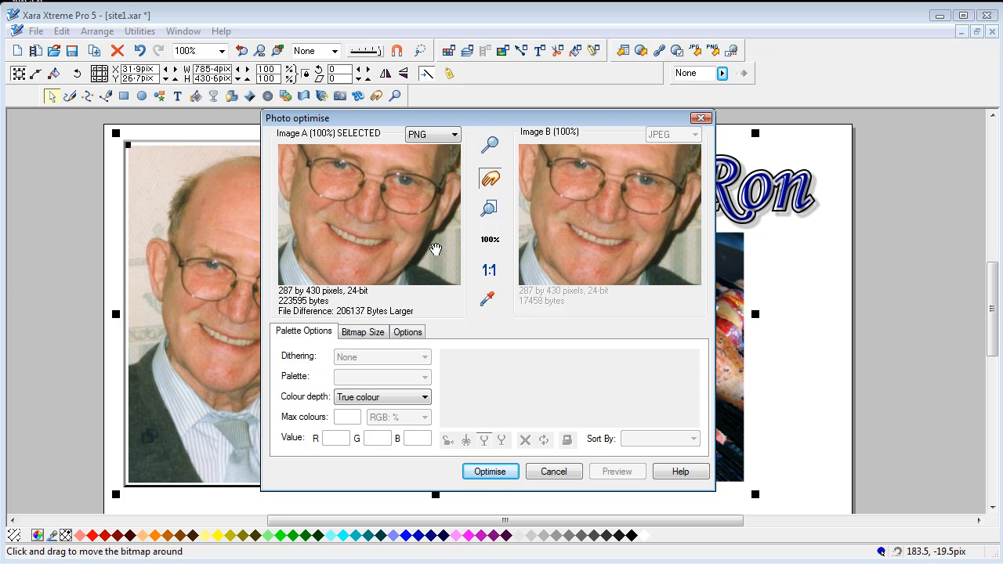
{"action": "left_click", "coordinate": [489, 471]}
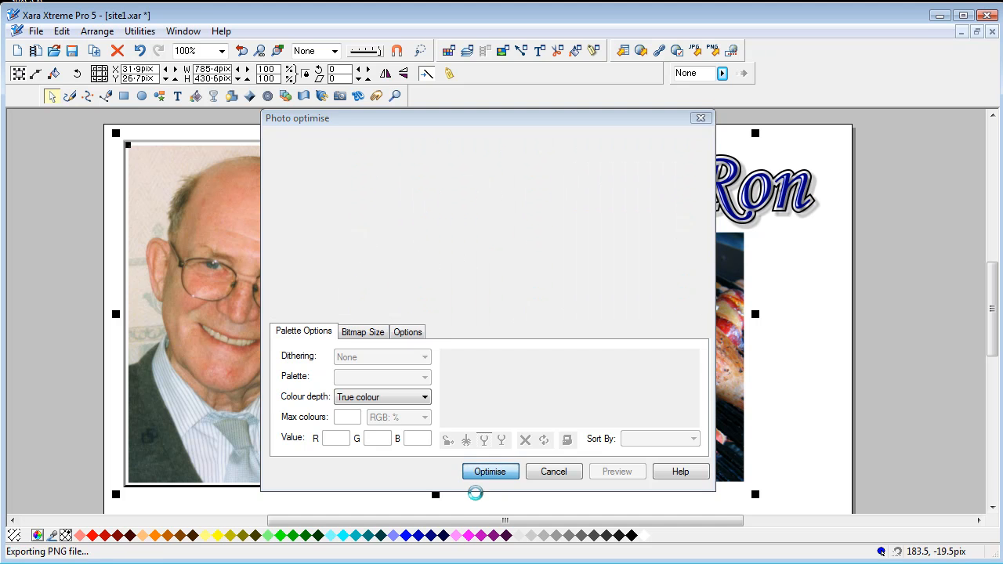
{"action": "left_click", "coordinate": [553, 470]}
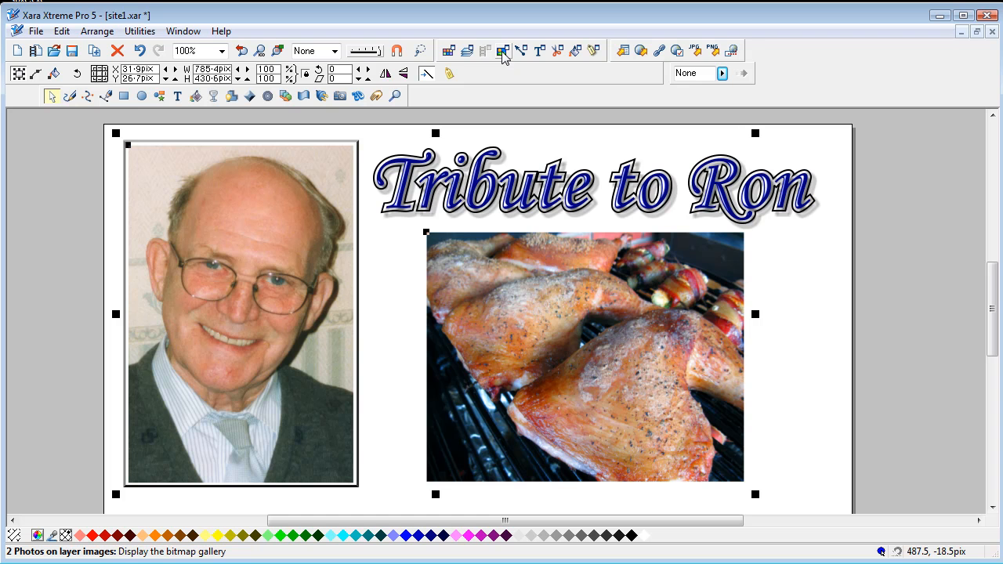
{"action": "left_click", "coordinate": [502, 50]}
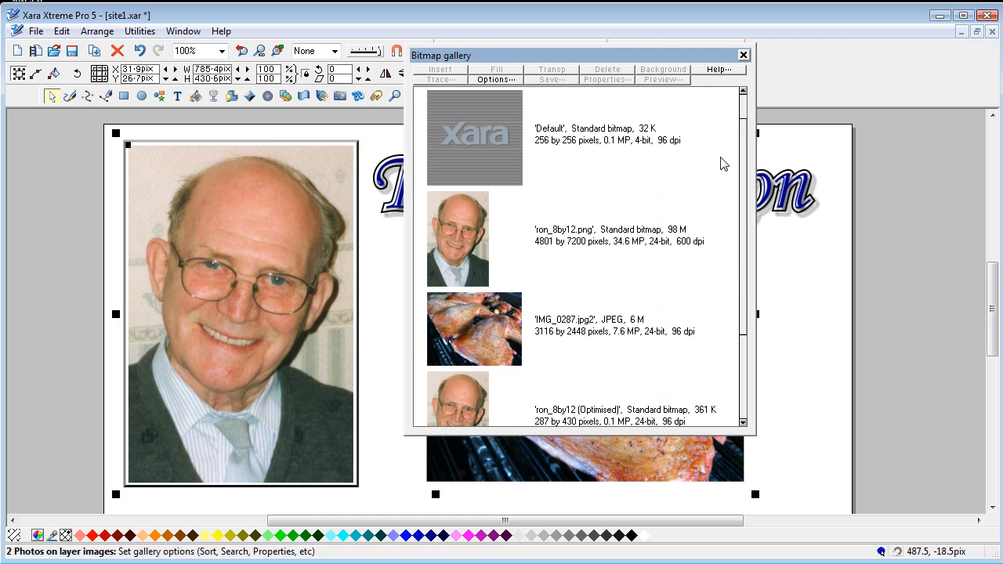
{"action": "mouse_move", "coordinate": [776, 196]}
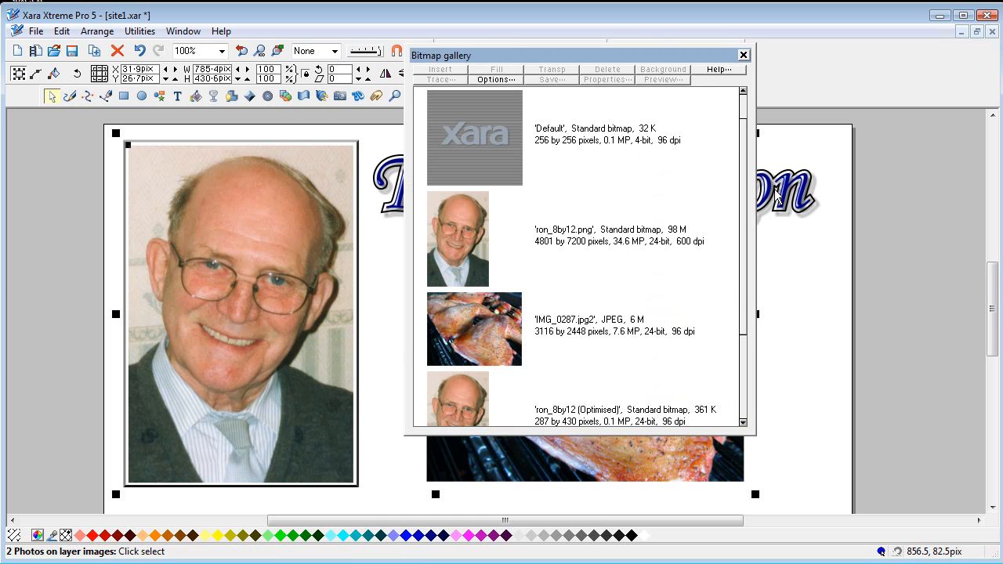
{"action": "mouse_move", "coordinate": [725, 226]}
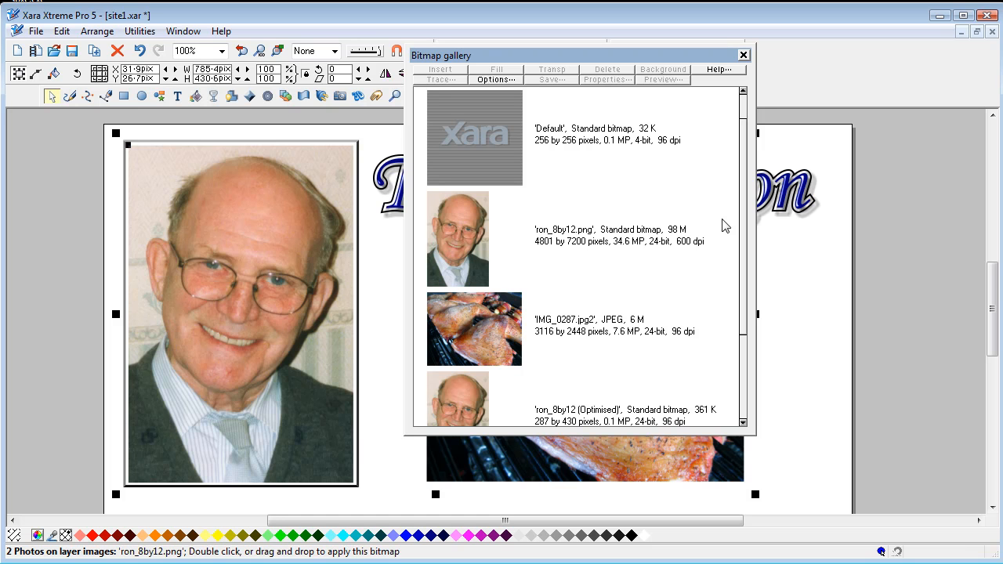
{"action": "mouse_move", "coordinate": [746, 213]}
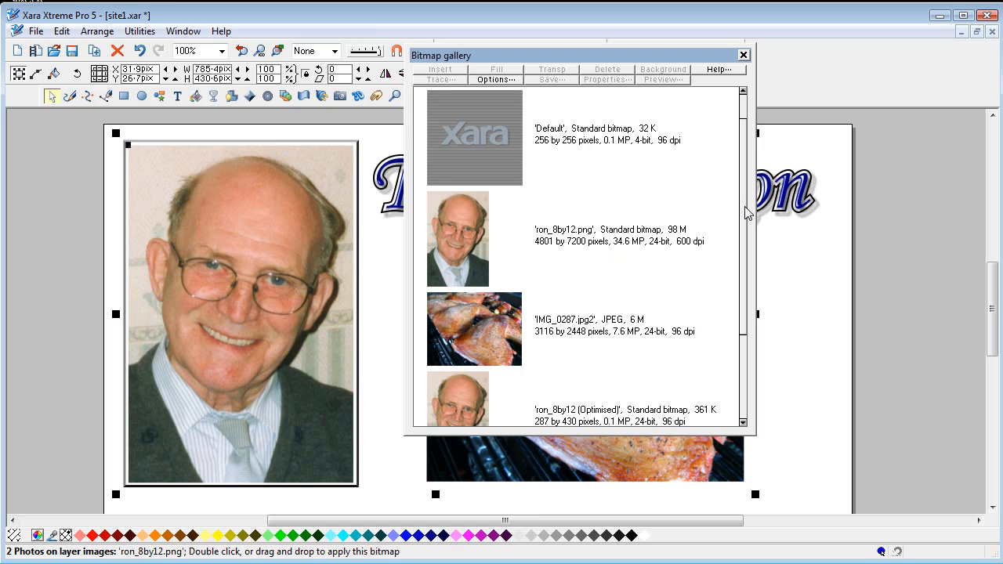
{"action": "scroll", "scroll_direction": "down", "scroll_amount": 3}
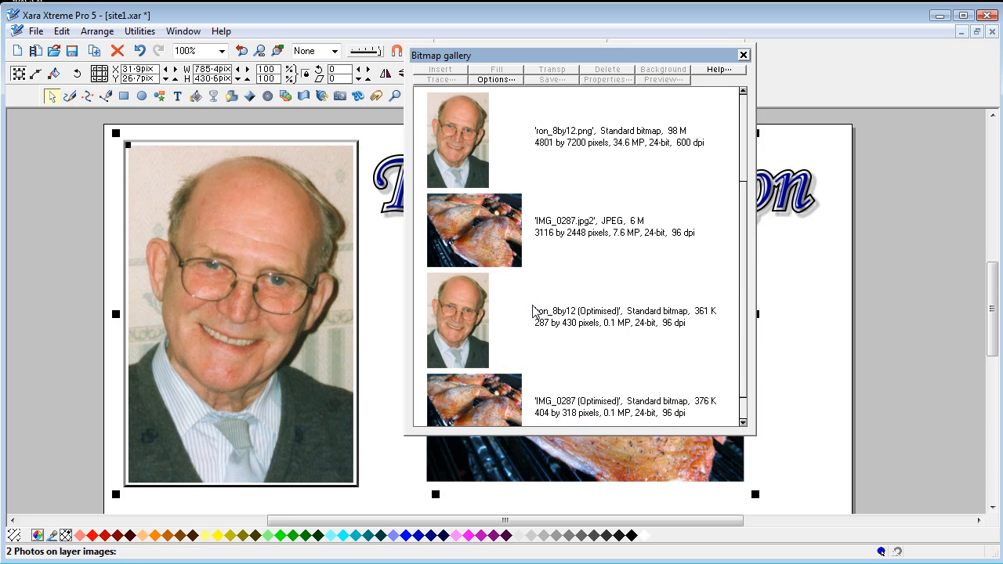
{"action": "mouse_move", "coordinate": [630, 336]}
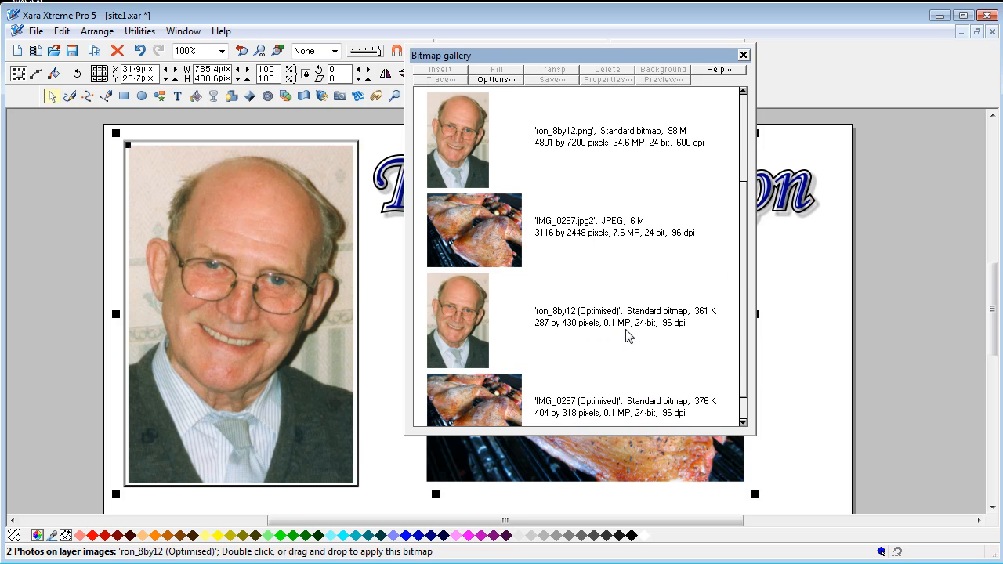
{"action": "mouse_move", "coordinate": [611, 334]}
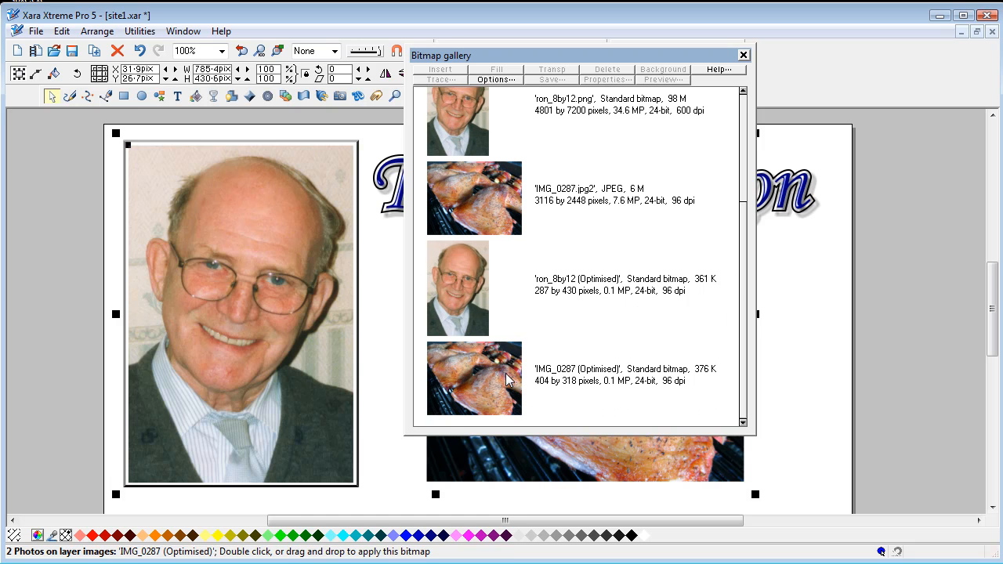
{"action": "mouse_move", "coordinate": [495, 394]}
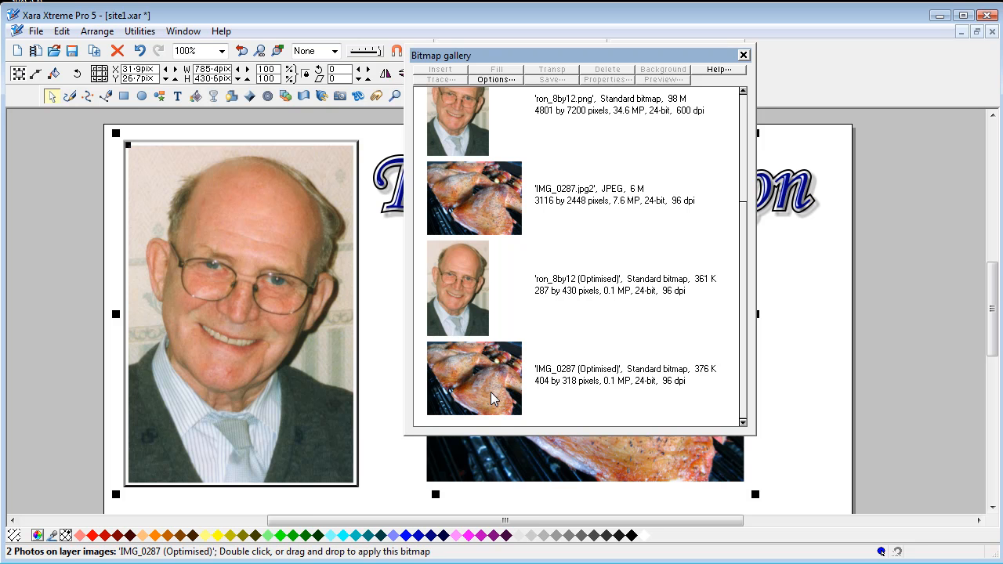
{"action": "mouse_move", "coordinate": [751, 64]}
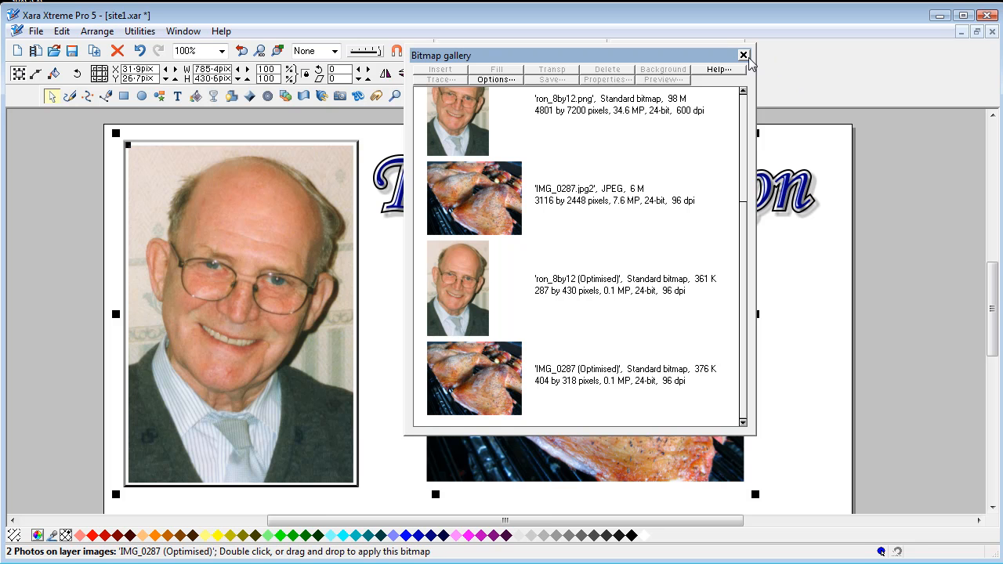
{"action": "left_click", "coordinate": [743, 56]}
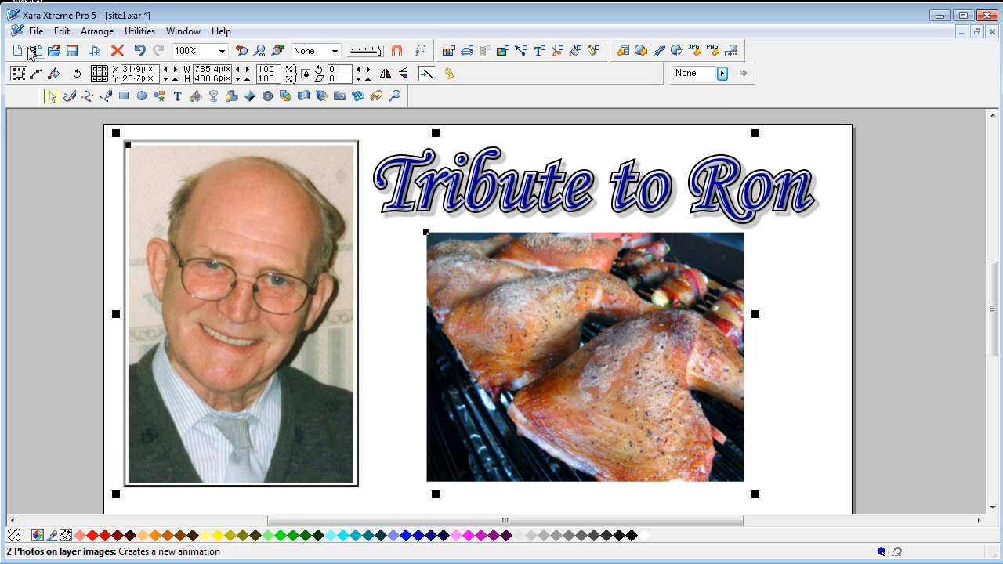
Start a new blank document, then reopen site1.xar from the recent documents list.
{"action": "left_click", "coordinate": [35, 32]}
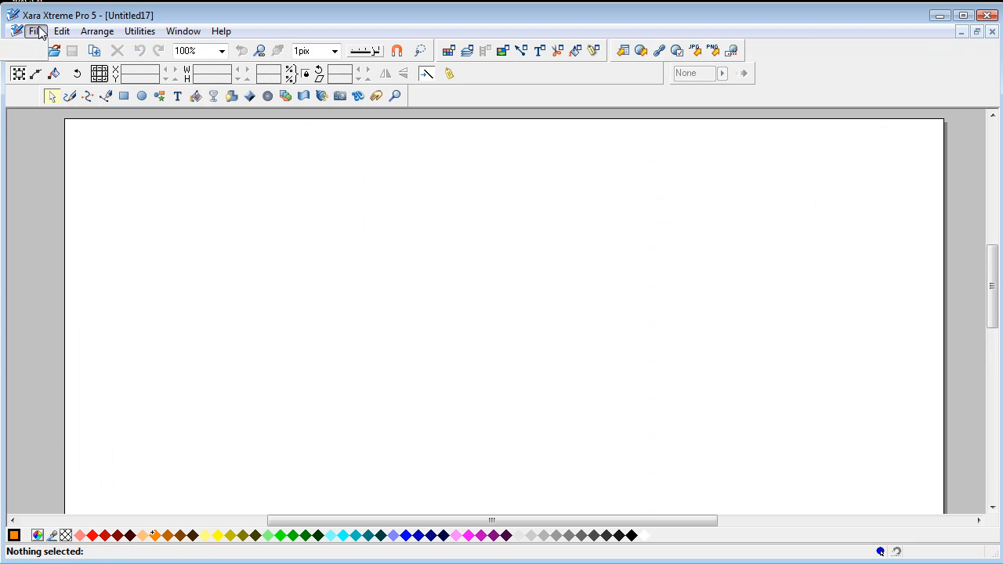
{"action": "left_click", "coordinate": [34, 32]}
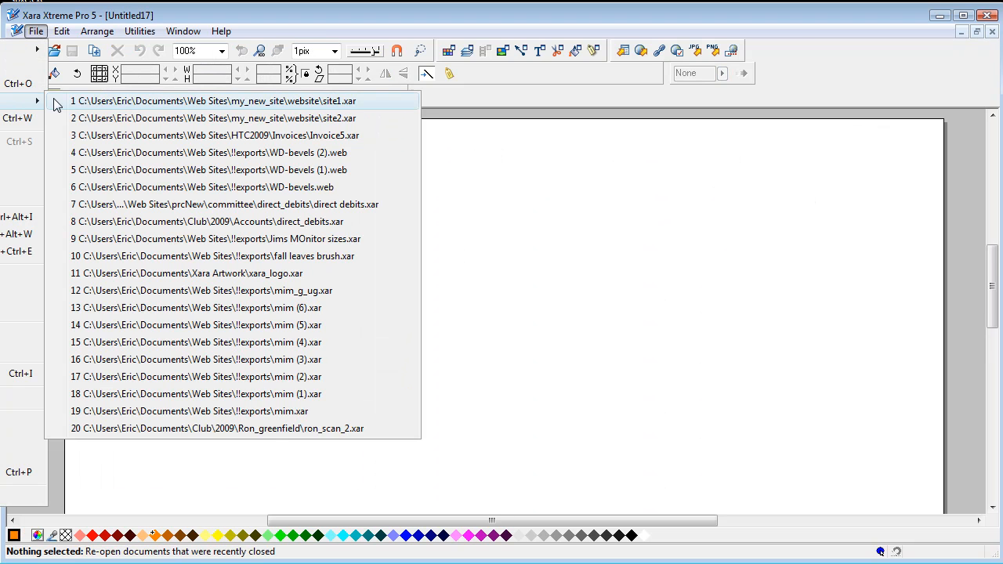
{"action": "left_click", "coordinate": [213, 101]}
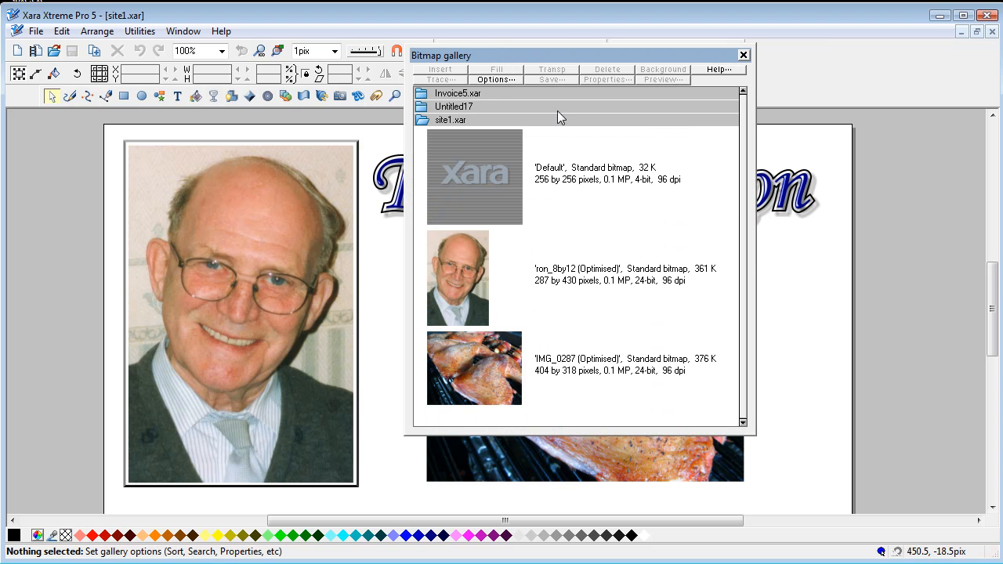
{"action": "mouse_move", "coordinate": [875, 175]}
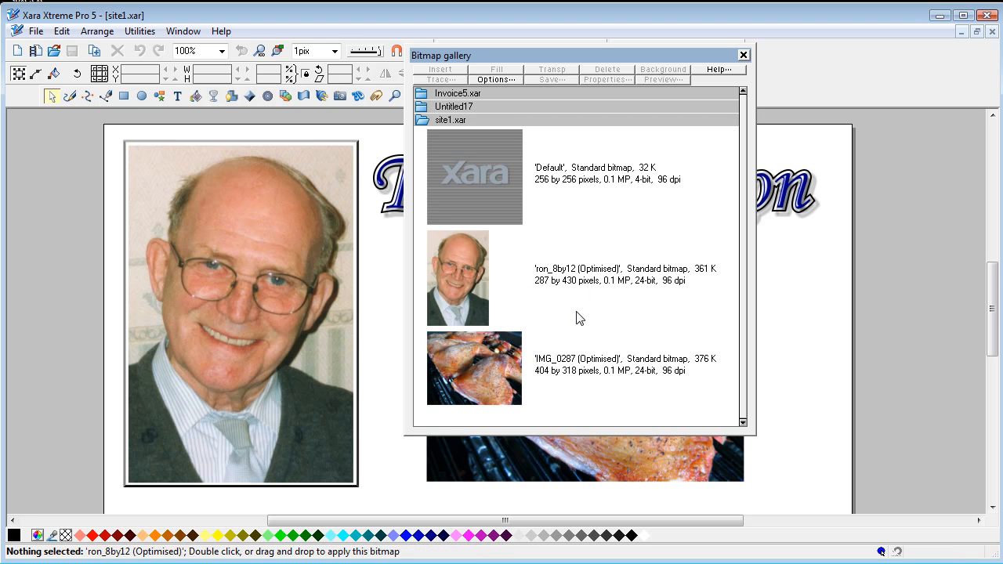
{"action": "mouse_move", "coordinate": [655, 305]}
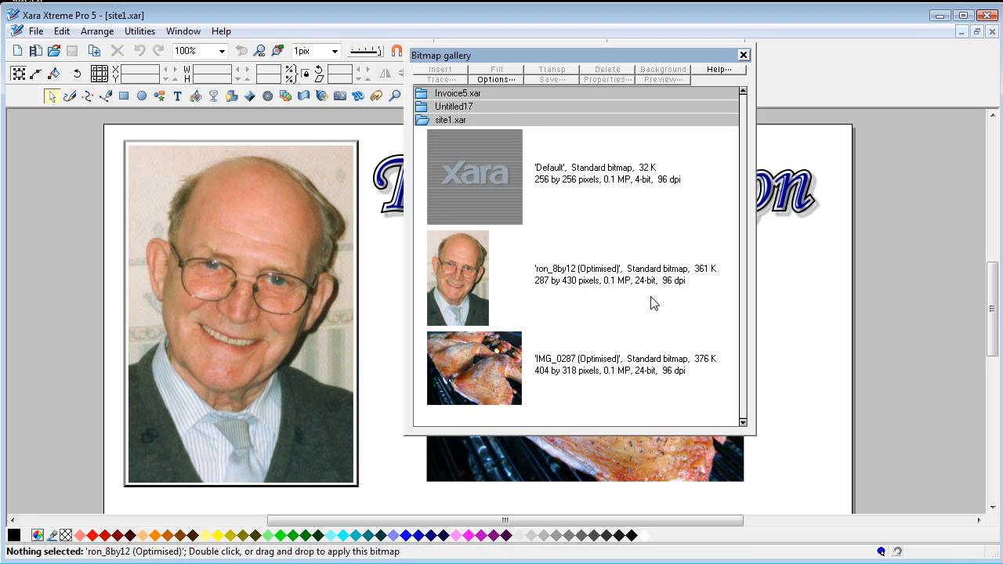
{"action": "mouse_move", "coordinate": [643, 304]}
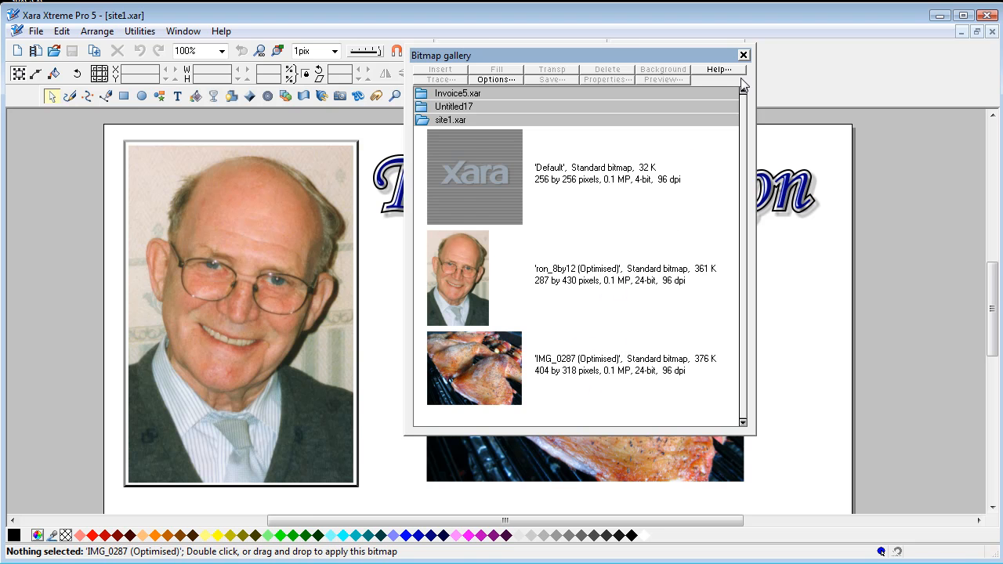
Close the bitmap gallery after confirming only the optimised Ron and chicken bitmaps remain.
{"action": "left_click", "coordinate": [743, 55]}
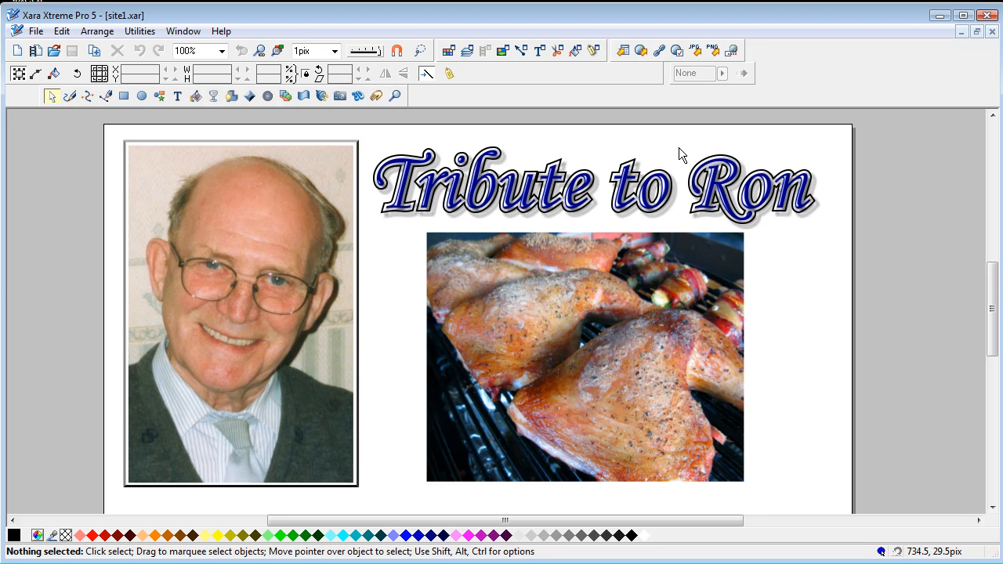
{"action": "mouse_move", "coordinate": [44, 508]}
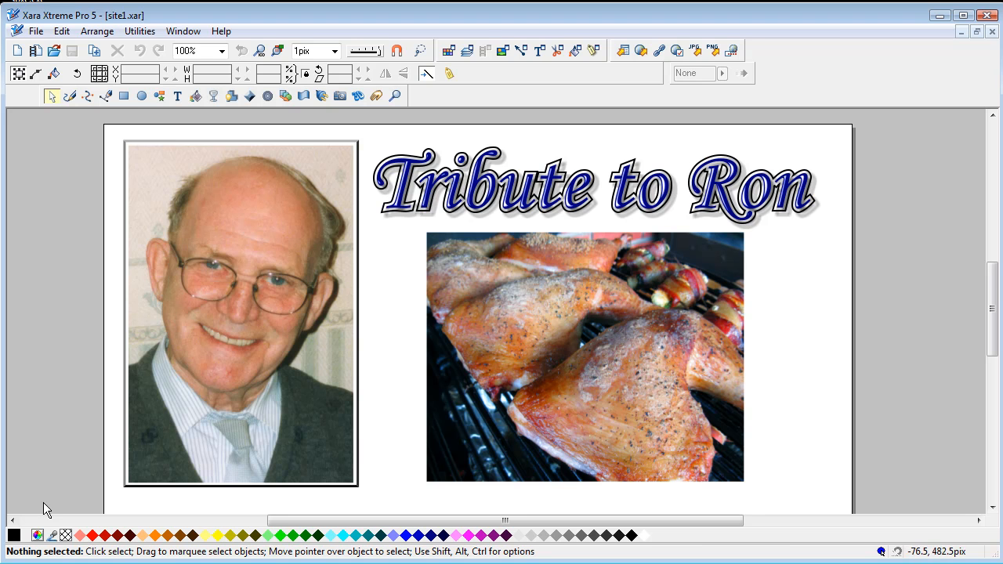